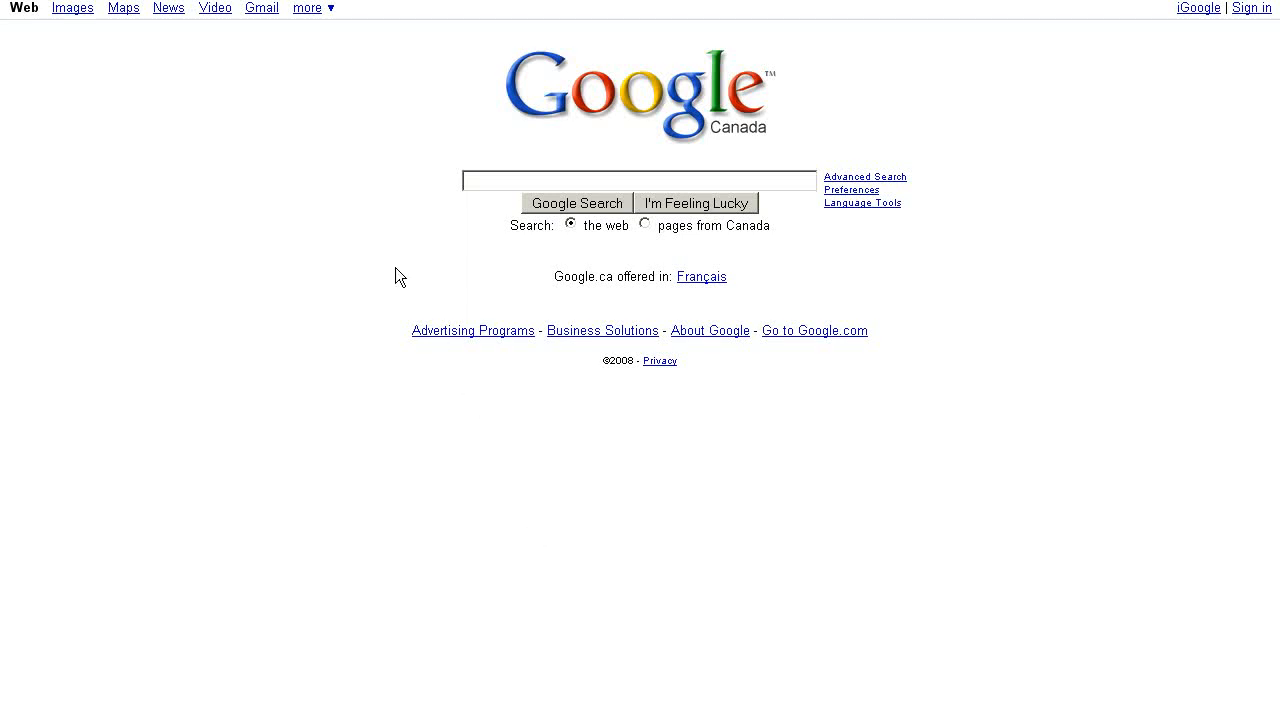
mouse_move(406, 295)
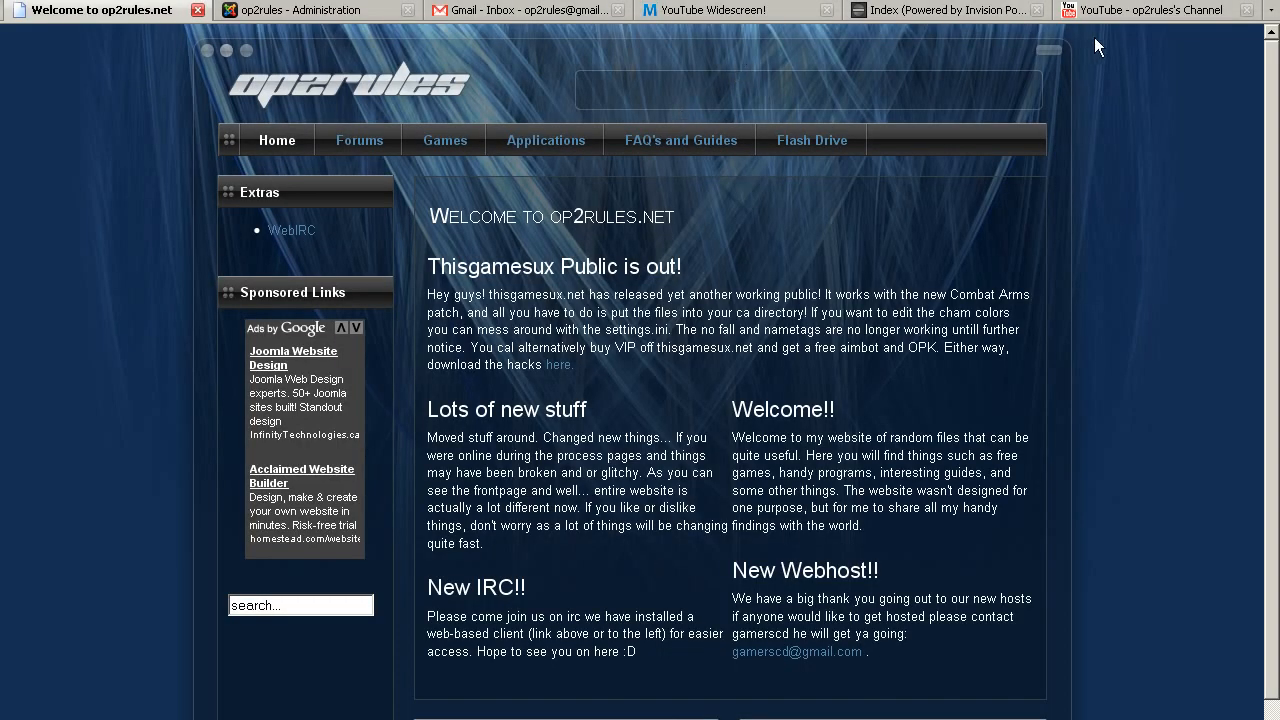
Play the Full 720p HD Test video in HD, then open the account dropdown.
click(1150, 9)
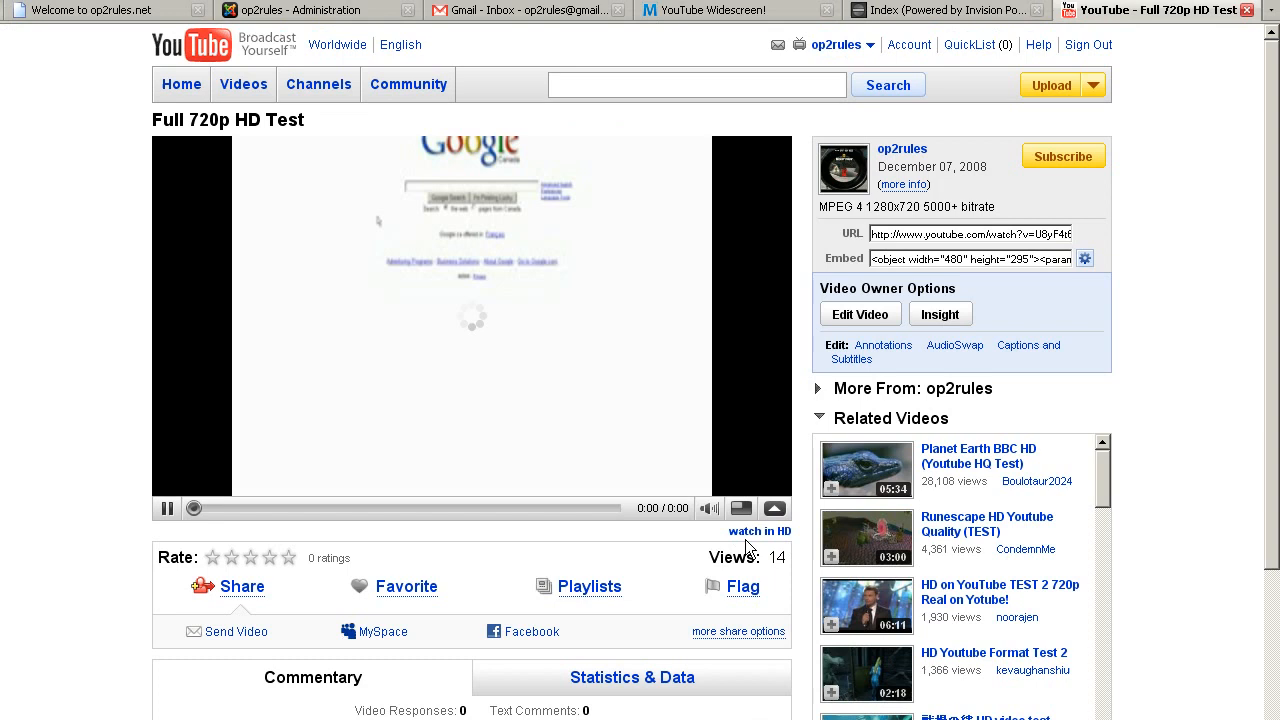
click(759, 531)
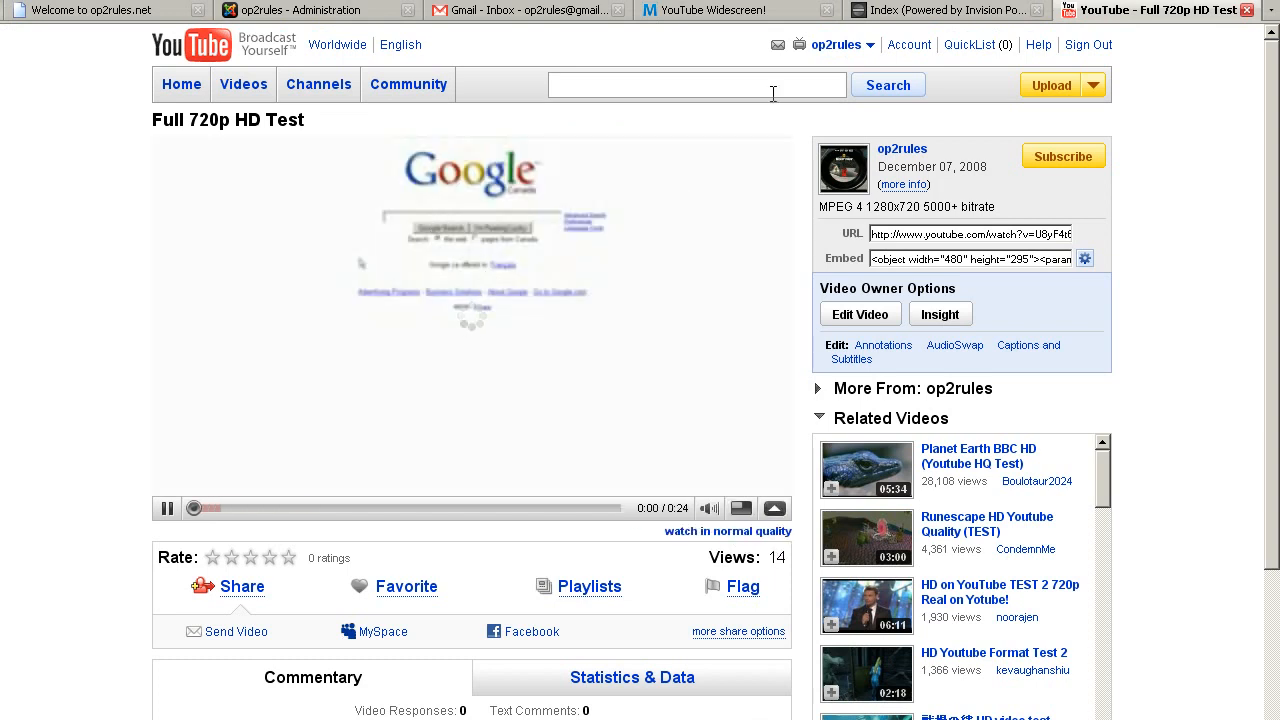
click(838, 45)
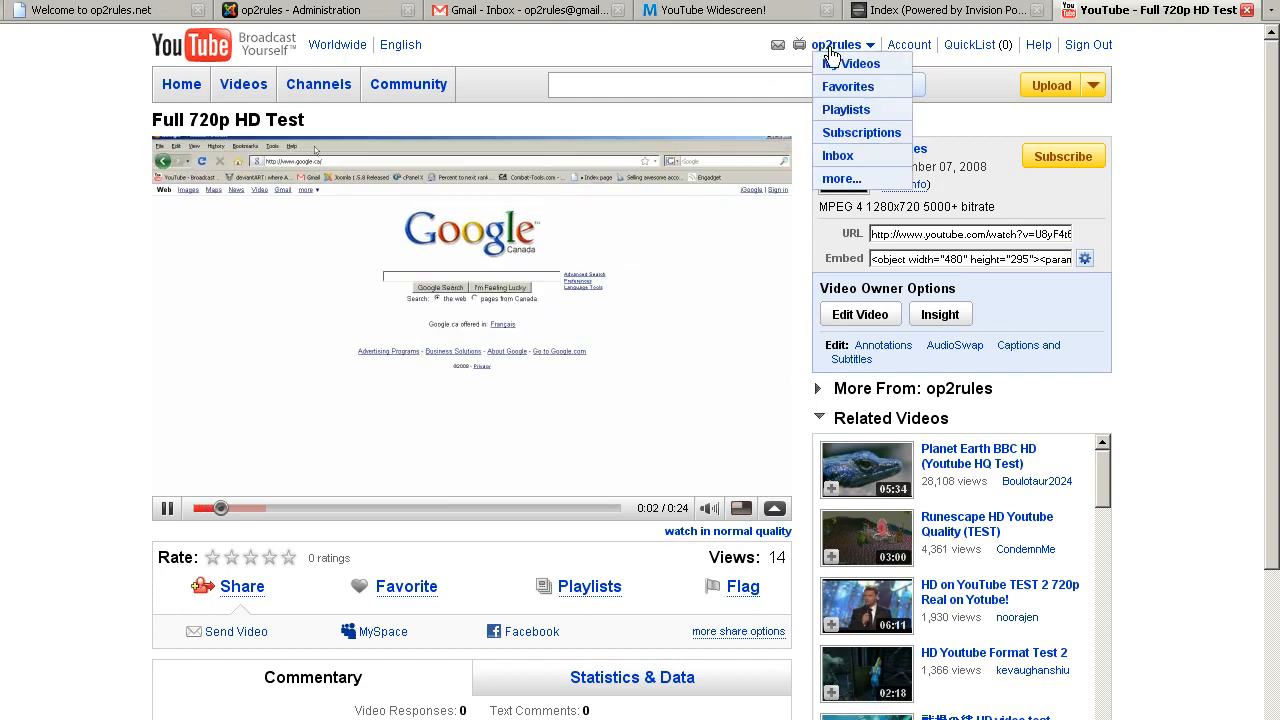
click(858, 63)
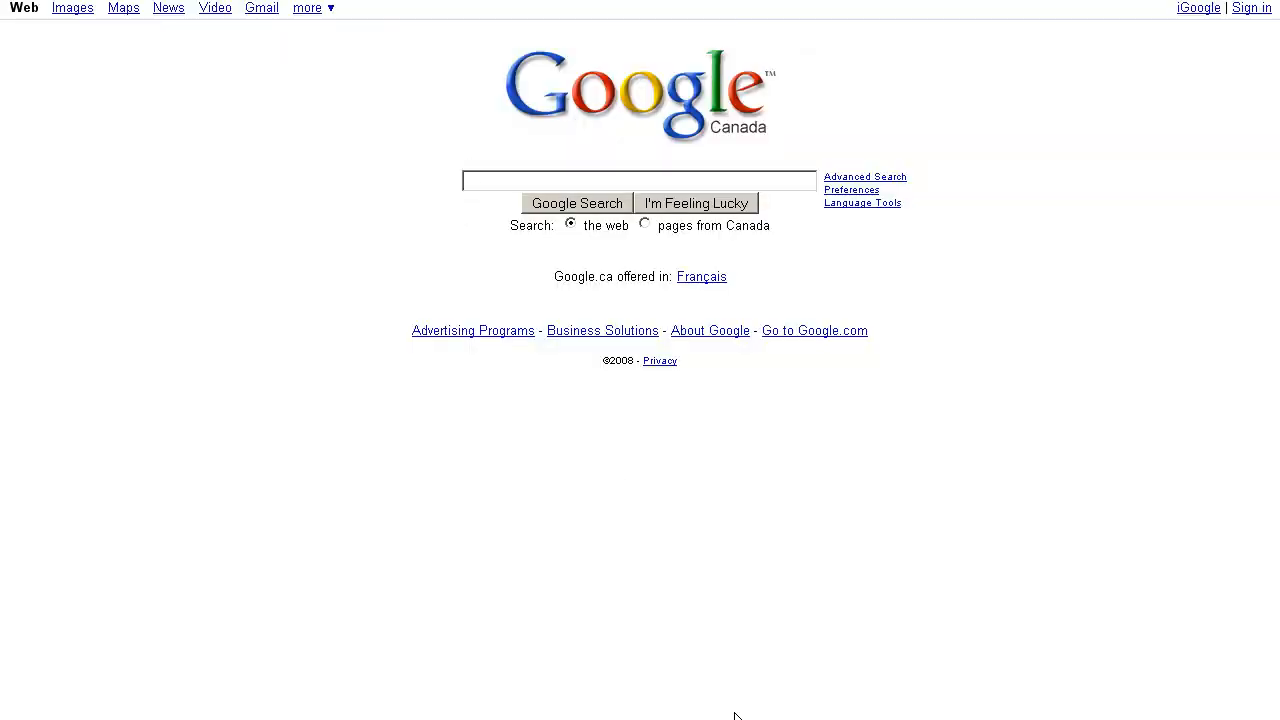
mouse_move(311, 126)
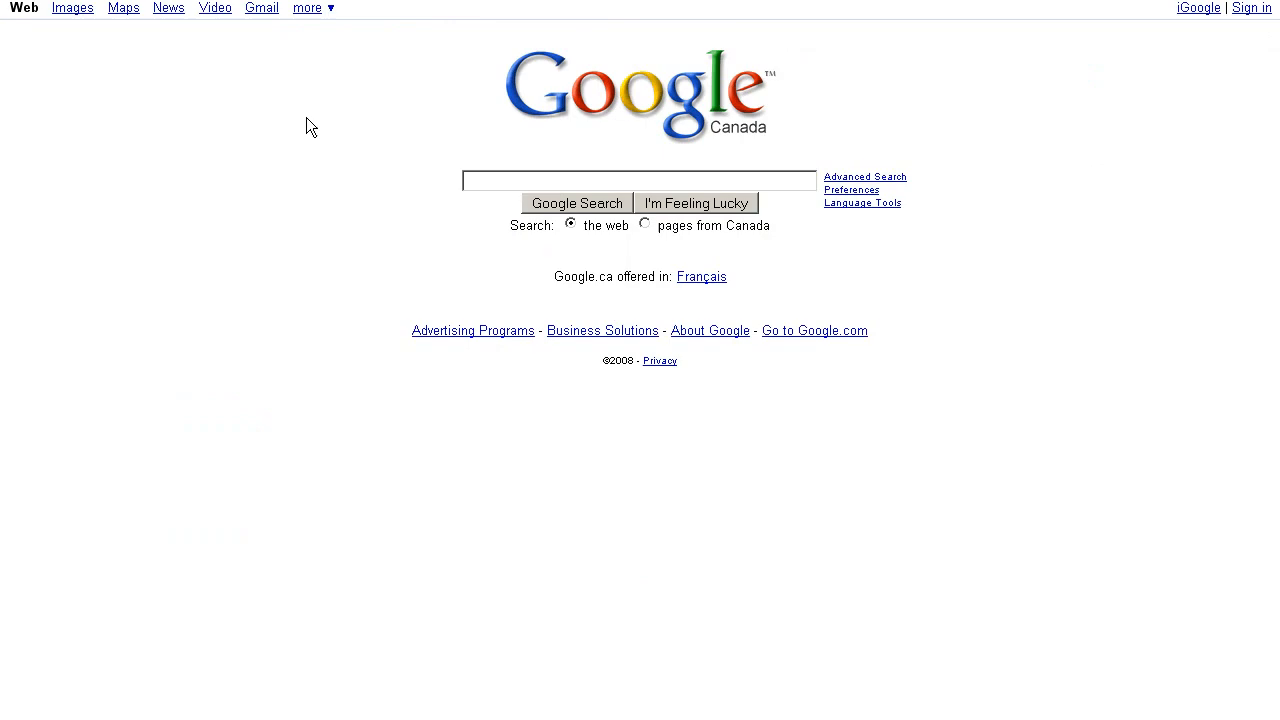
Type 'op2rule' to reach op2rules.net and open its Hypercam 2.14 article via Applications.
text(op2rule)
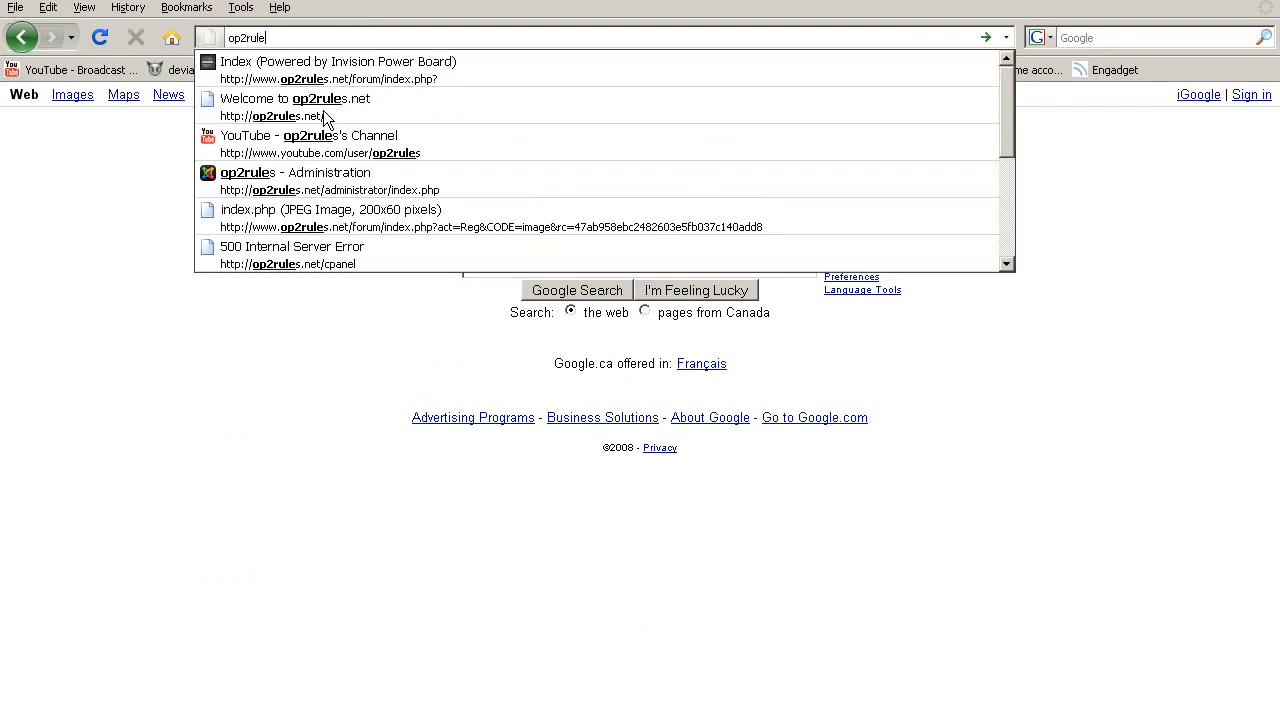
click(295, 98)
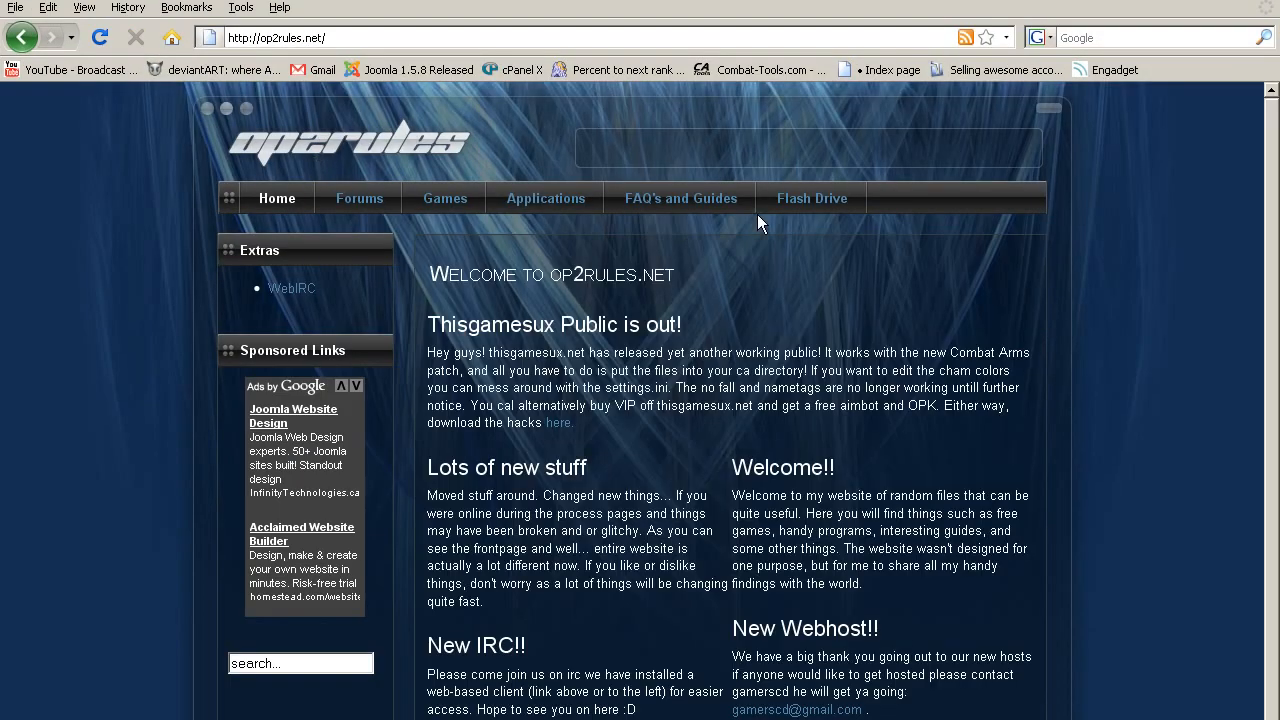
mouse_move(642, 266)
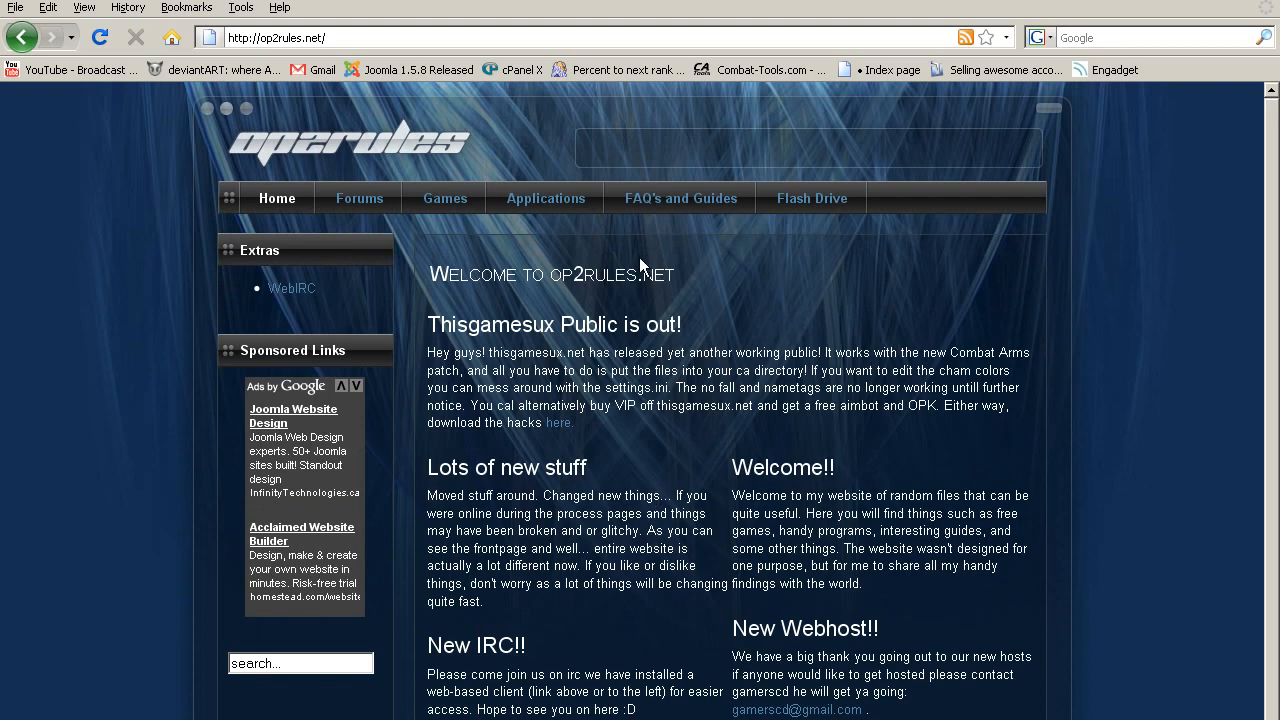
click(545, 198)
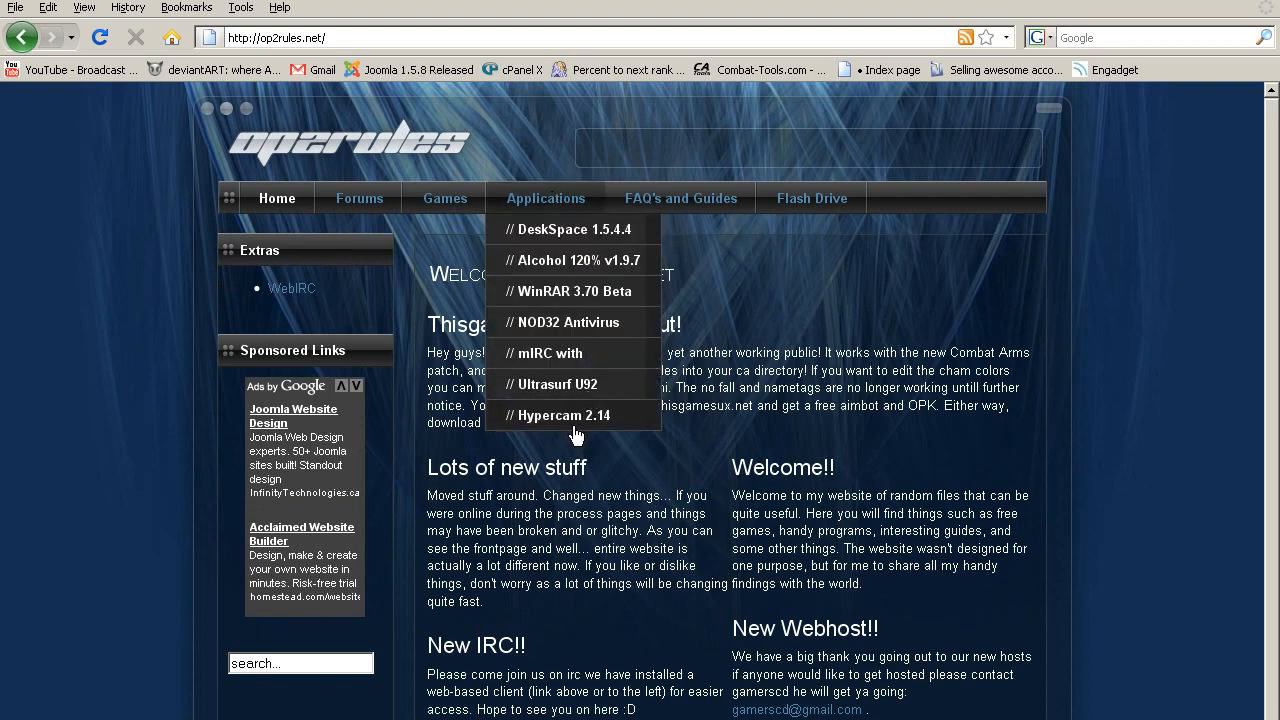
click(563, 415)
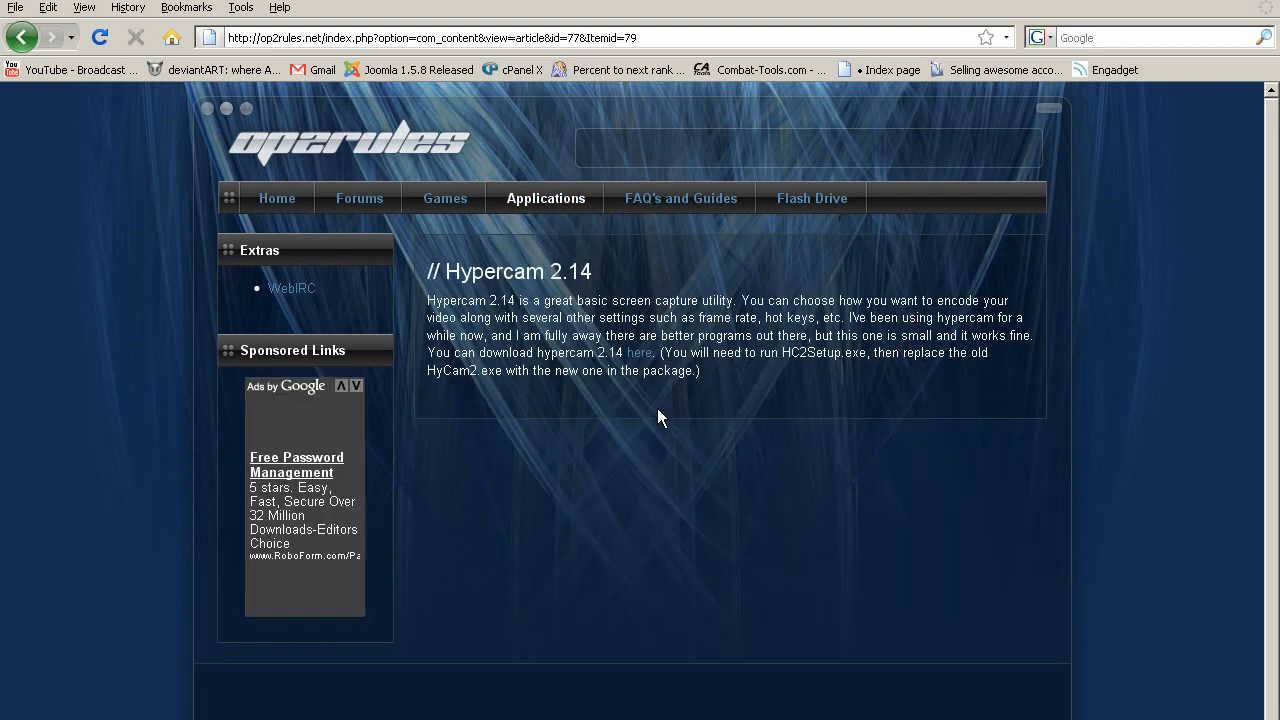
mouse_move(785, 371)
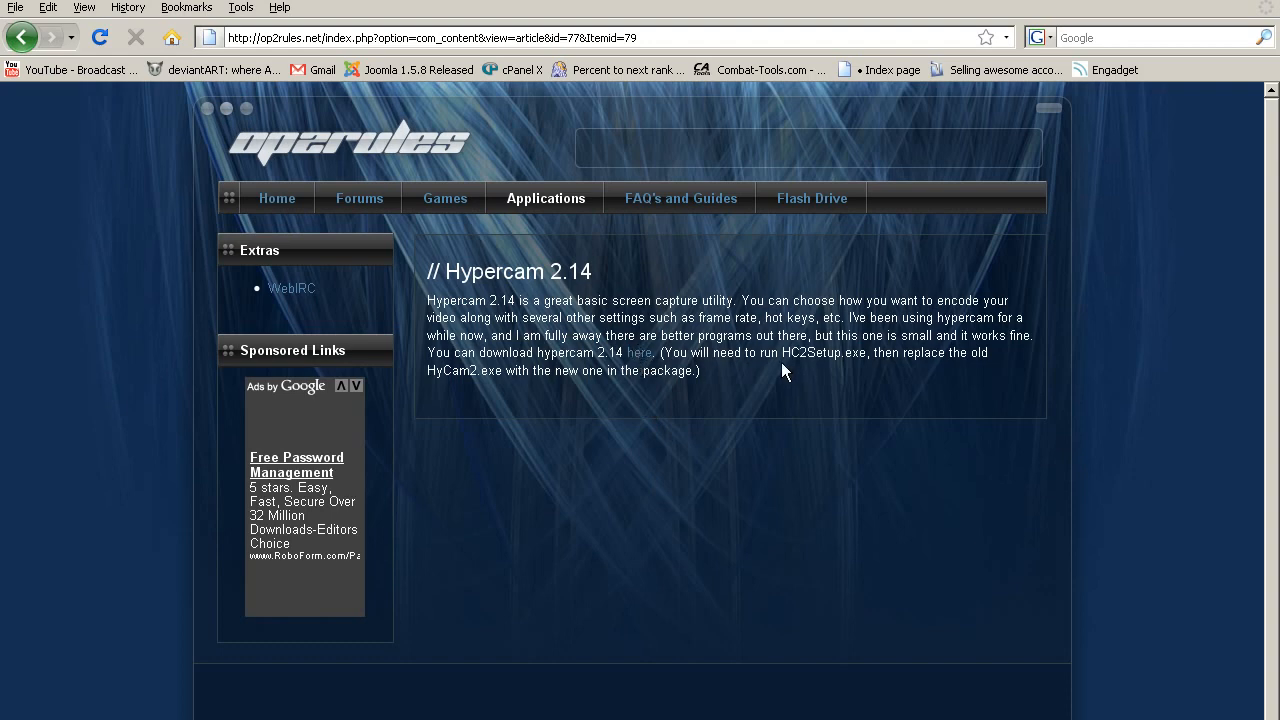
mouse_move(865, 358)
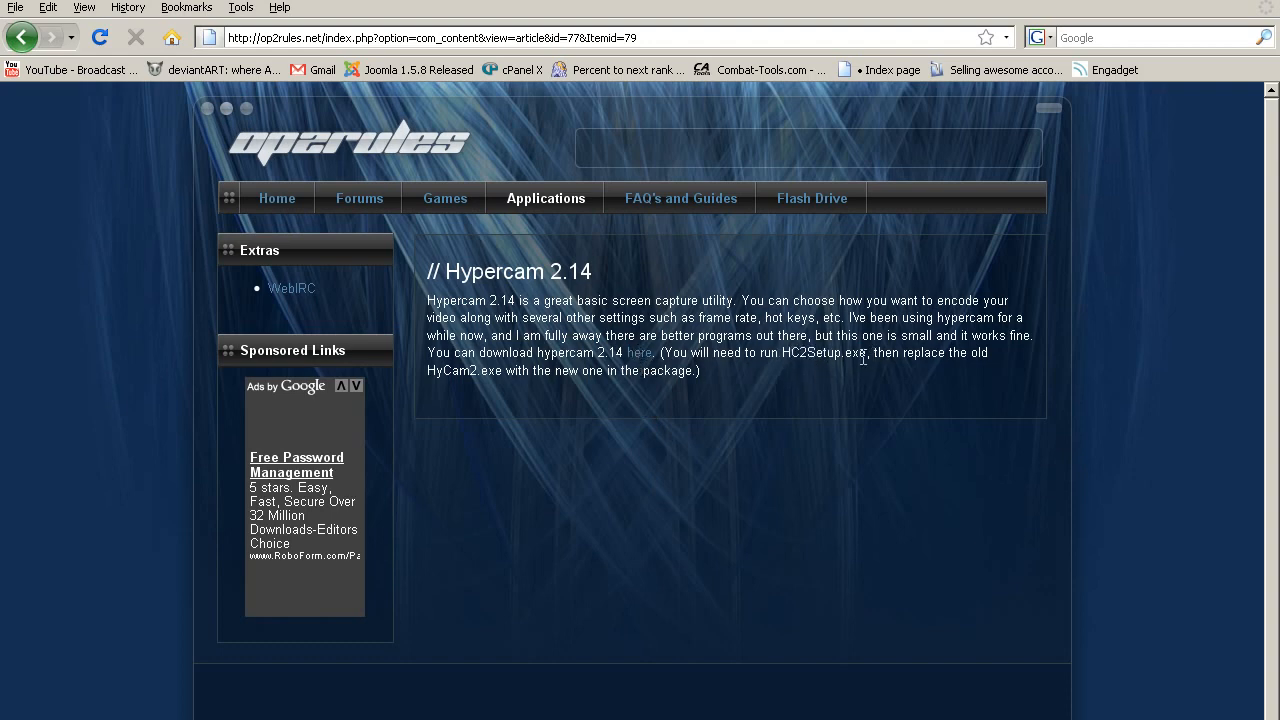
double_click(450, 370)
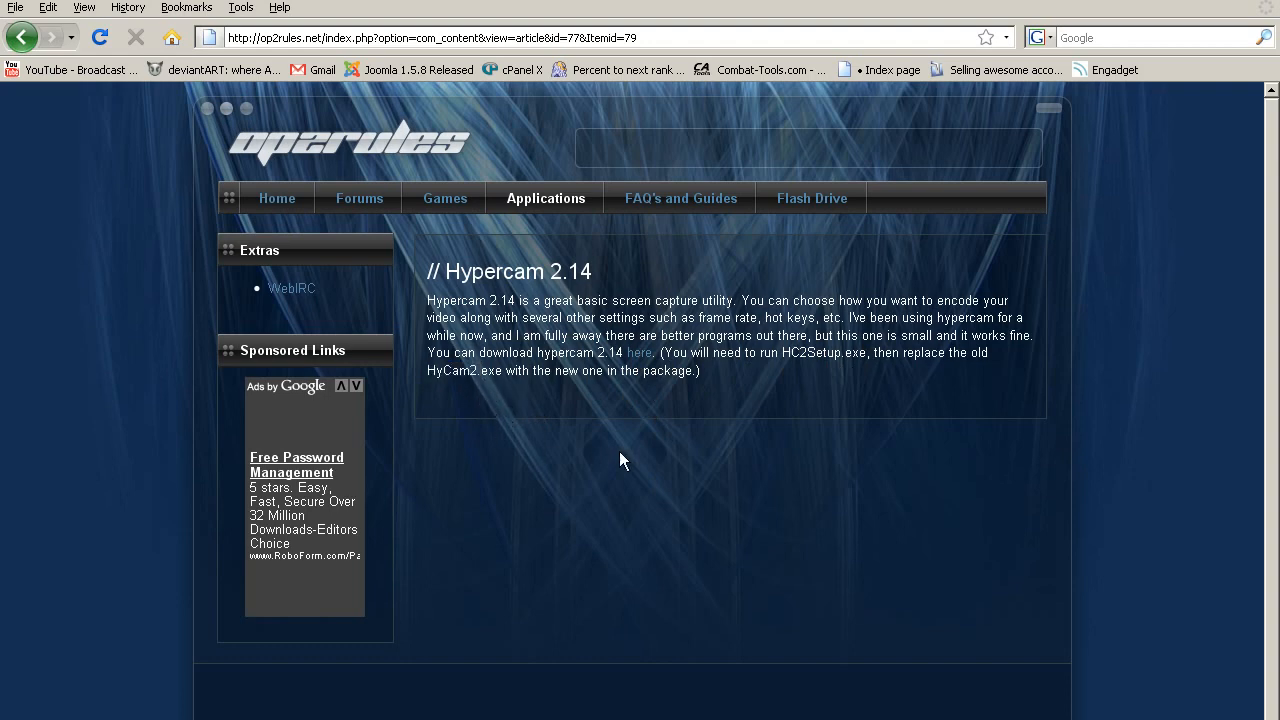
click(639, 352)
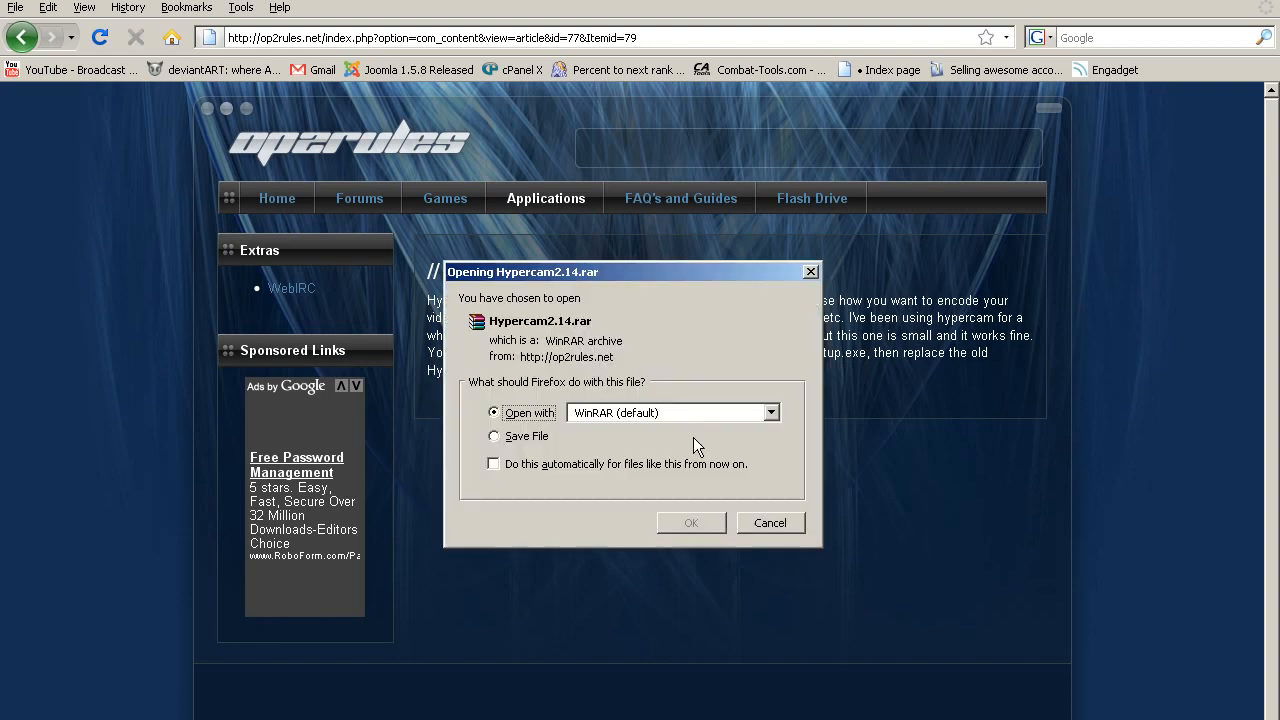
click(770, 522)
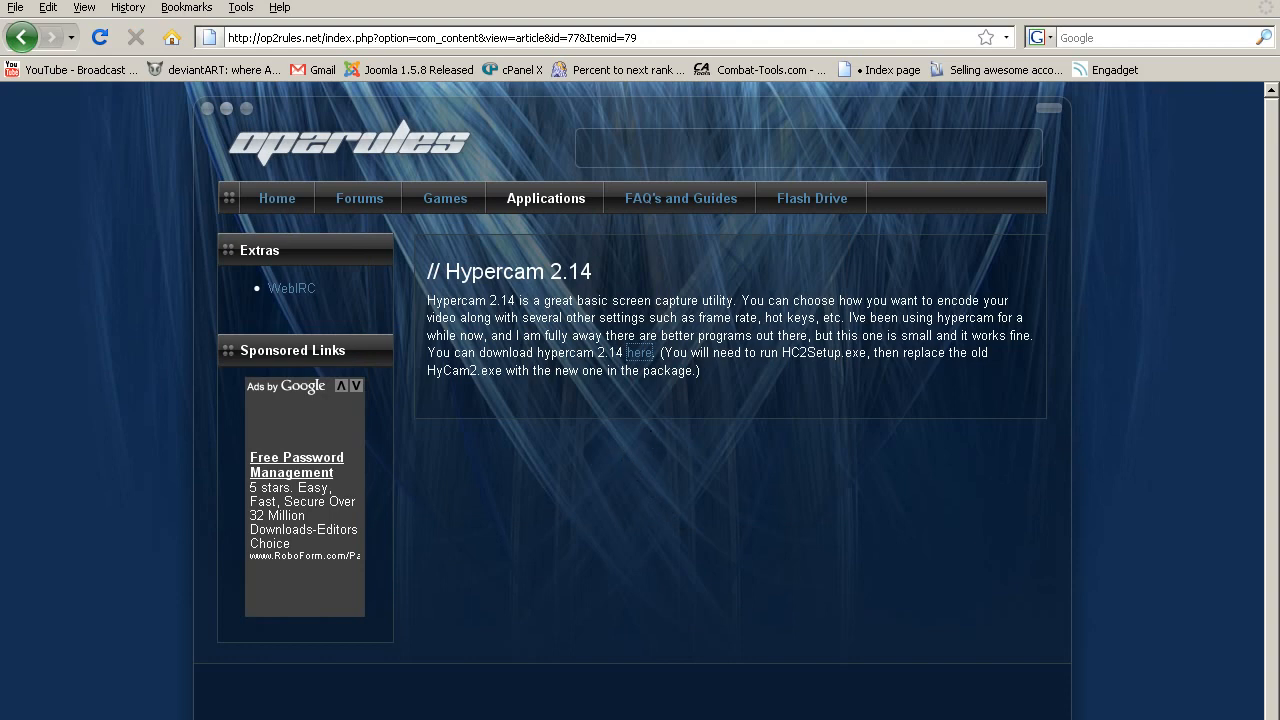
click(639, 353)
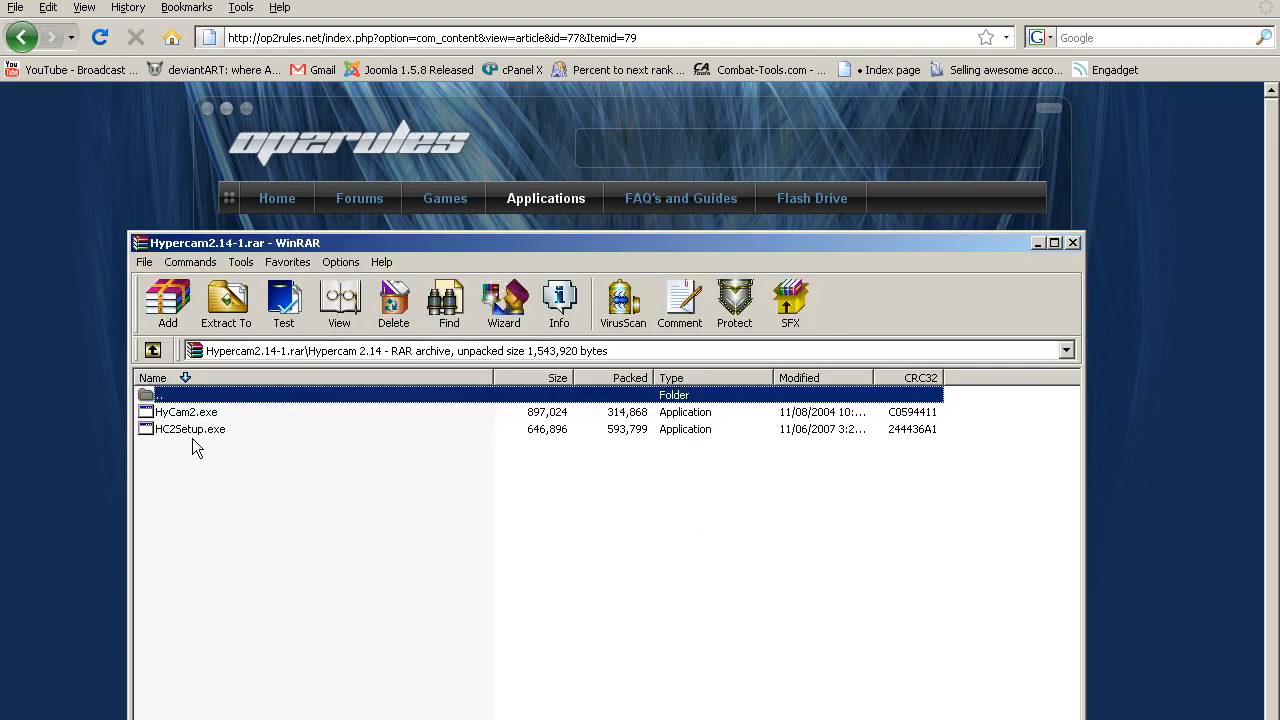
click(185, 412)
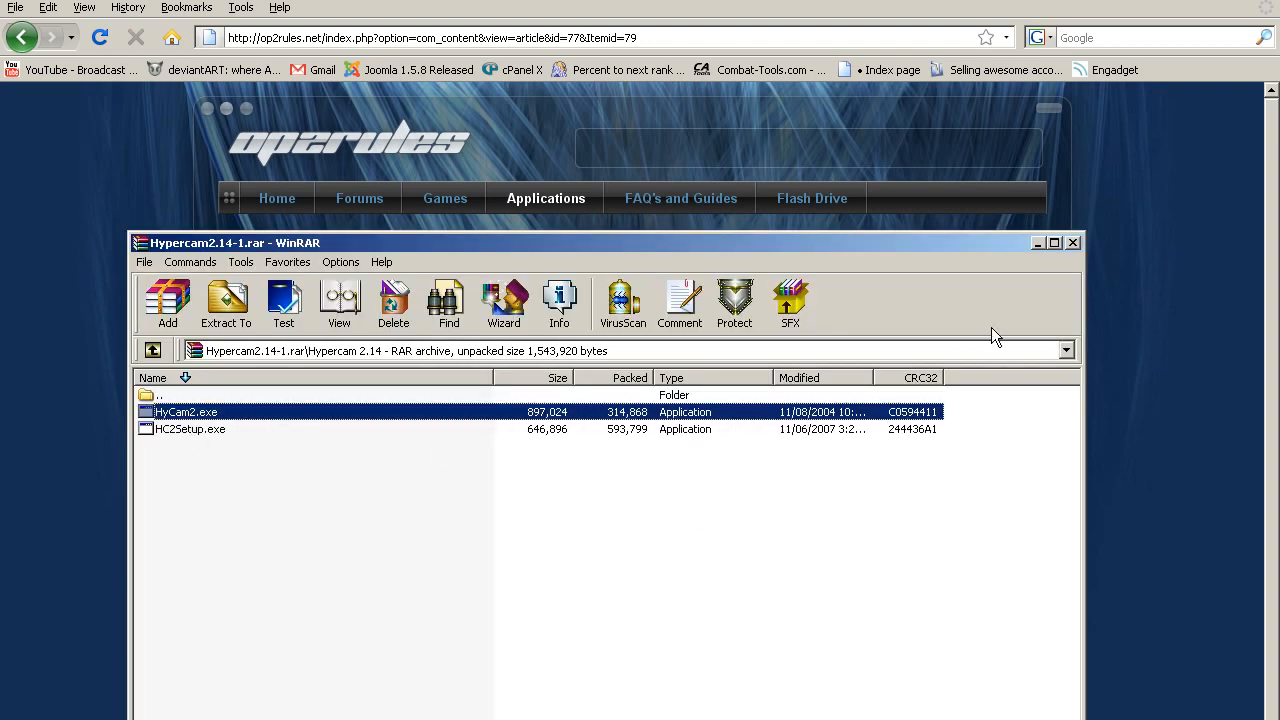
click(1037, 243)
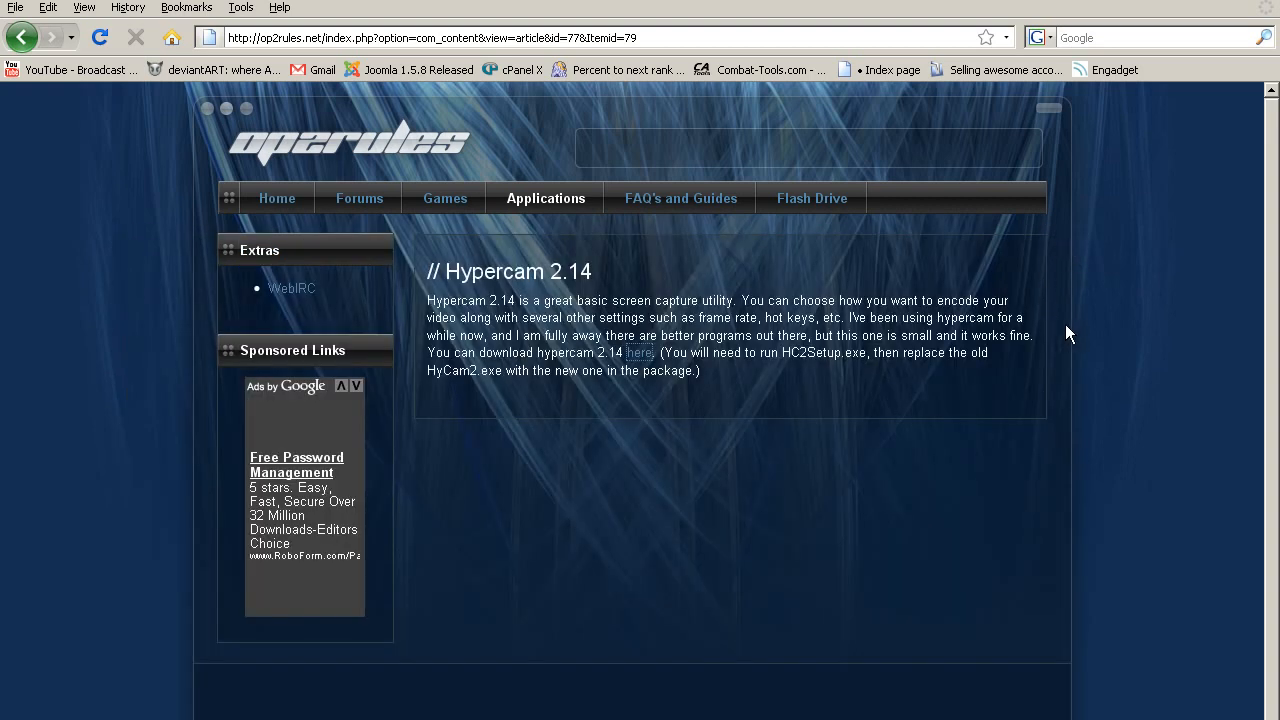
Load google.ca, then go to free-codecs.com's XP Codec Pack 2.4.4 page.
click(430, 37)
text(google.cz\)
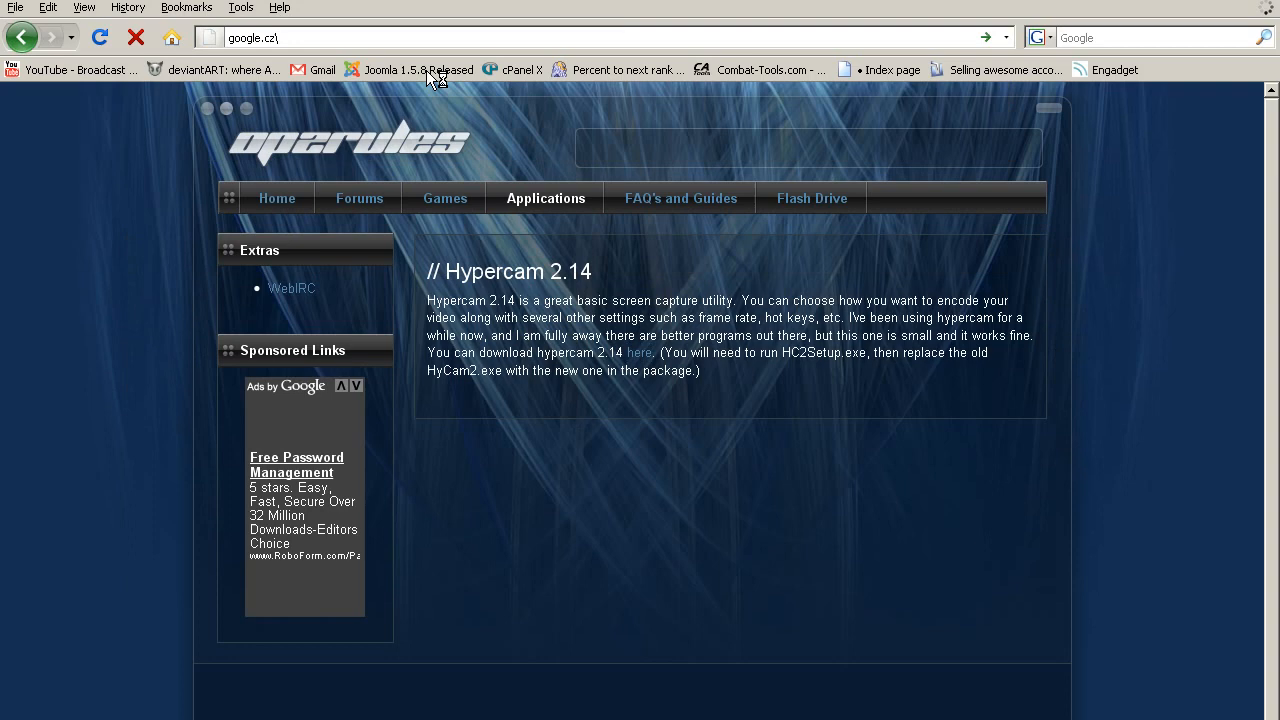
key(Return)
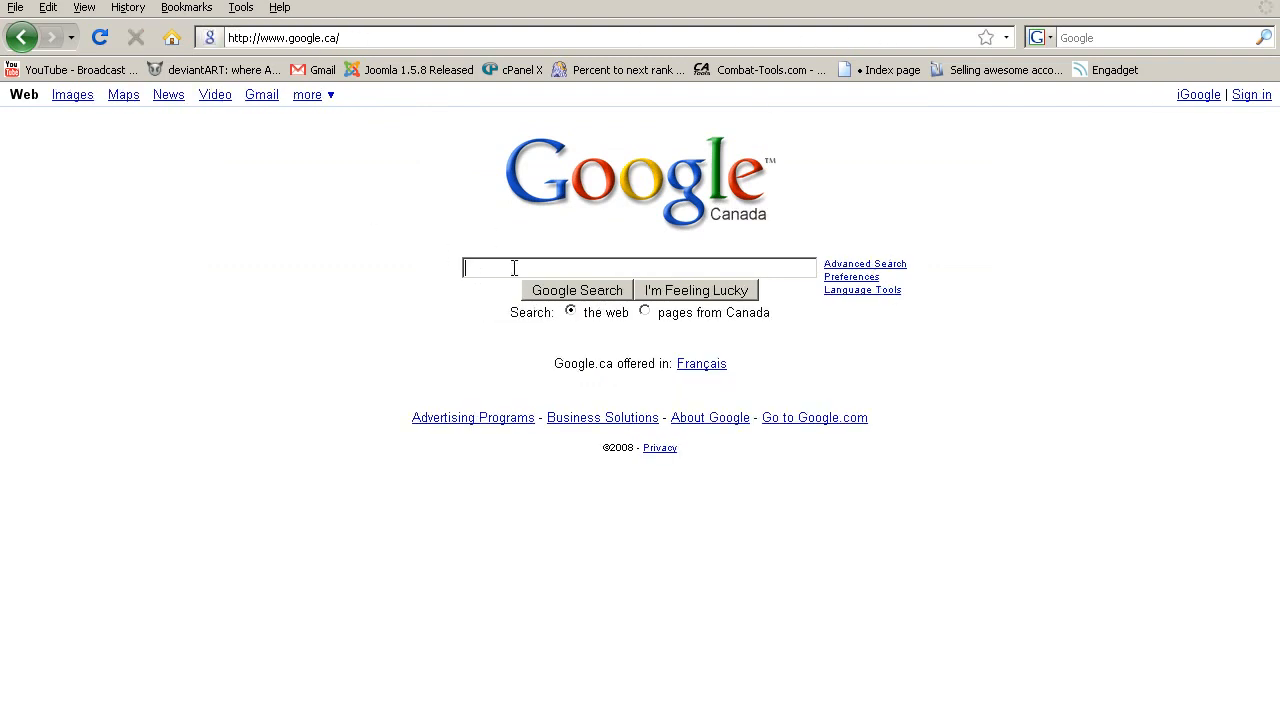
mouse_move(253, 263)
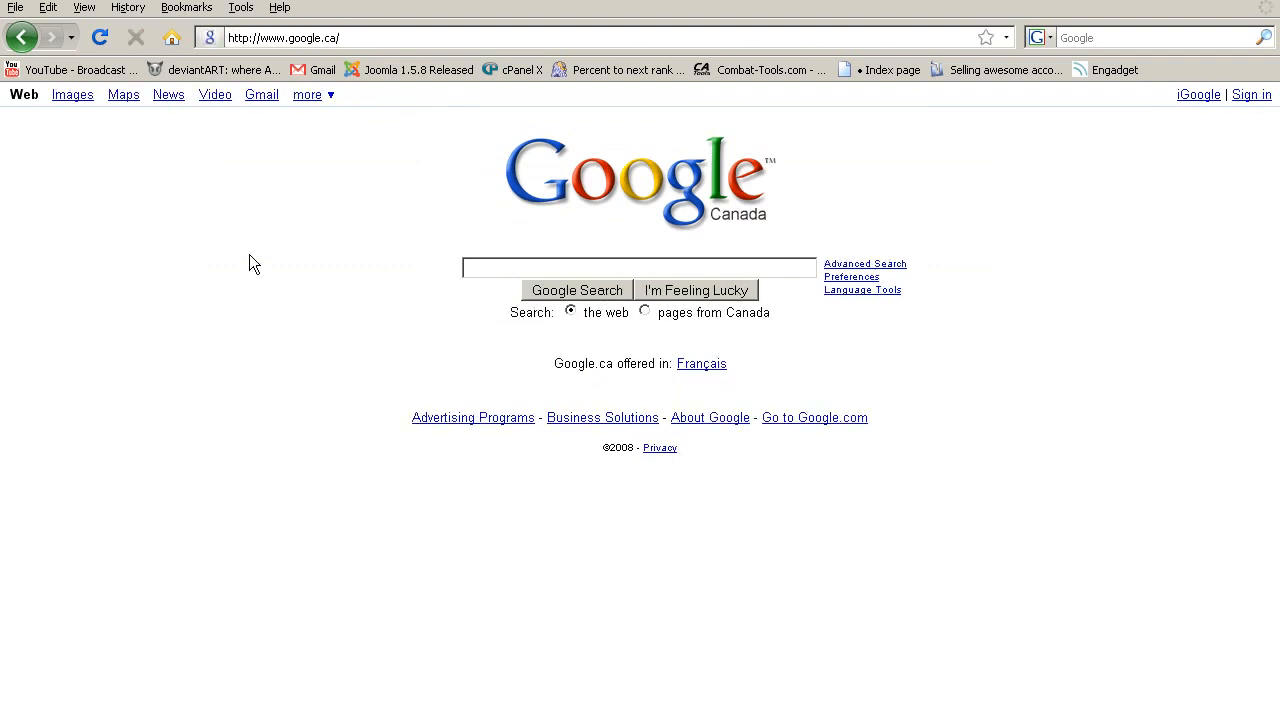
click(576, 290)
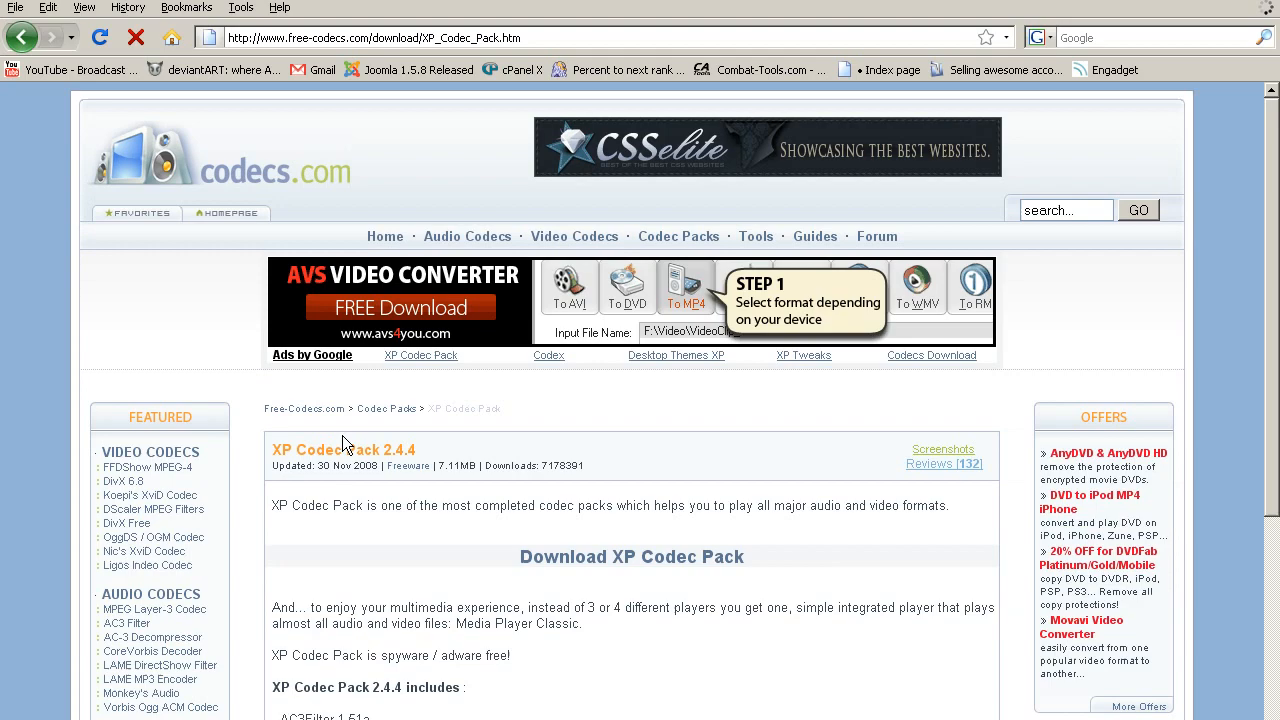
scroll(down, 3)
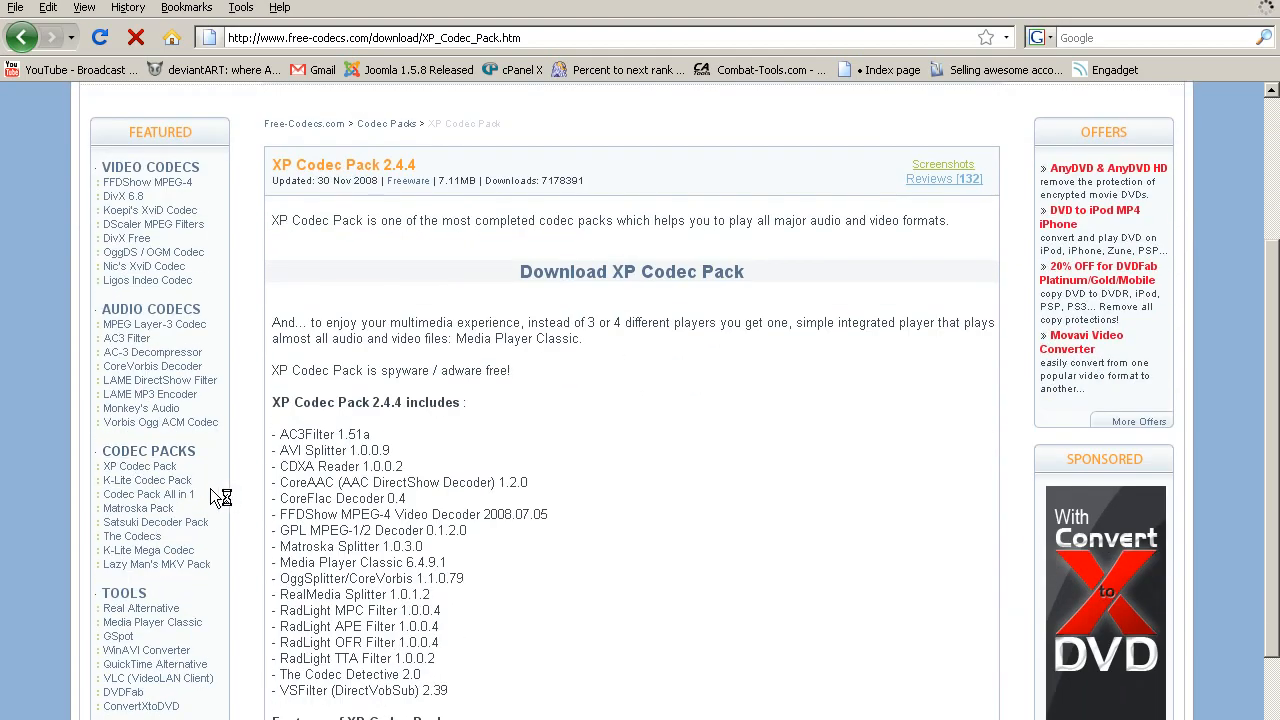
scroll(up, 3)
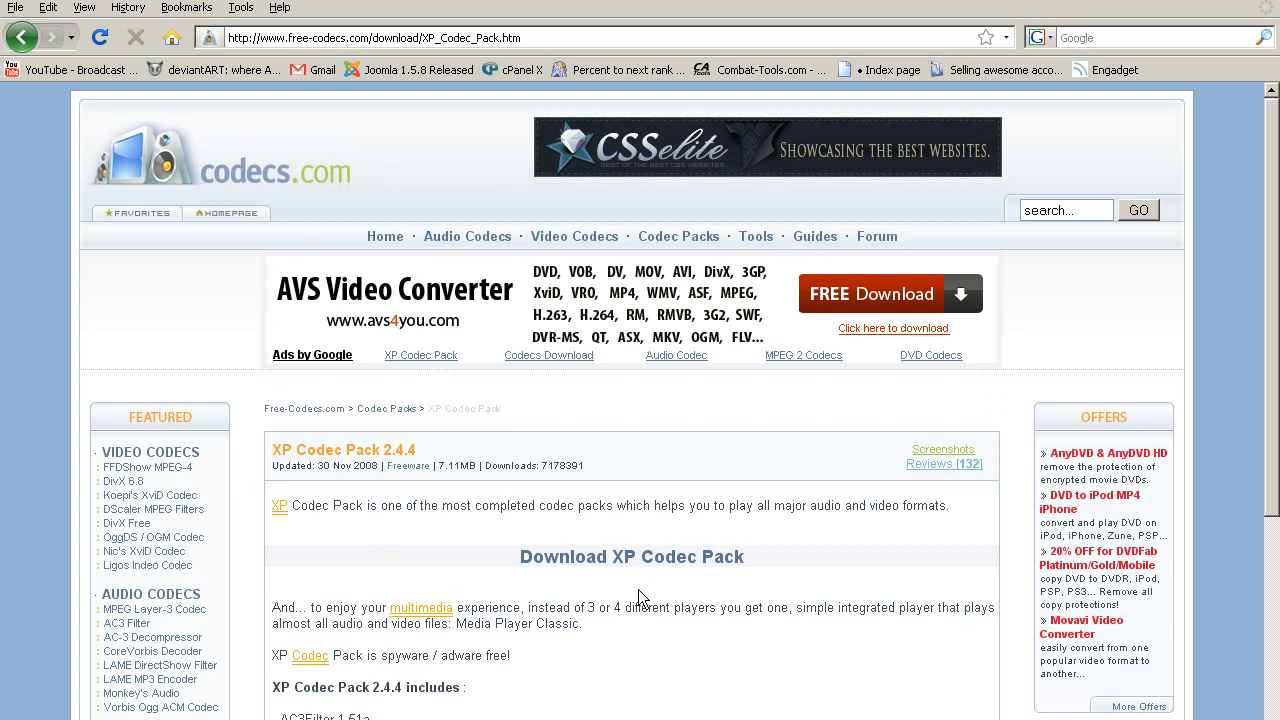
scroll(down, 3)
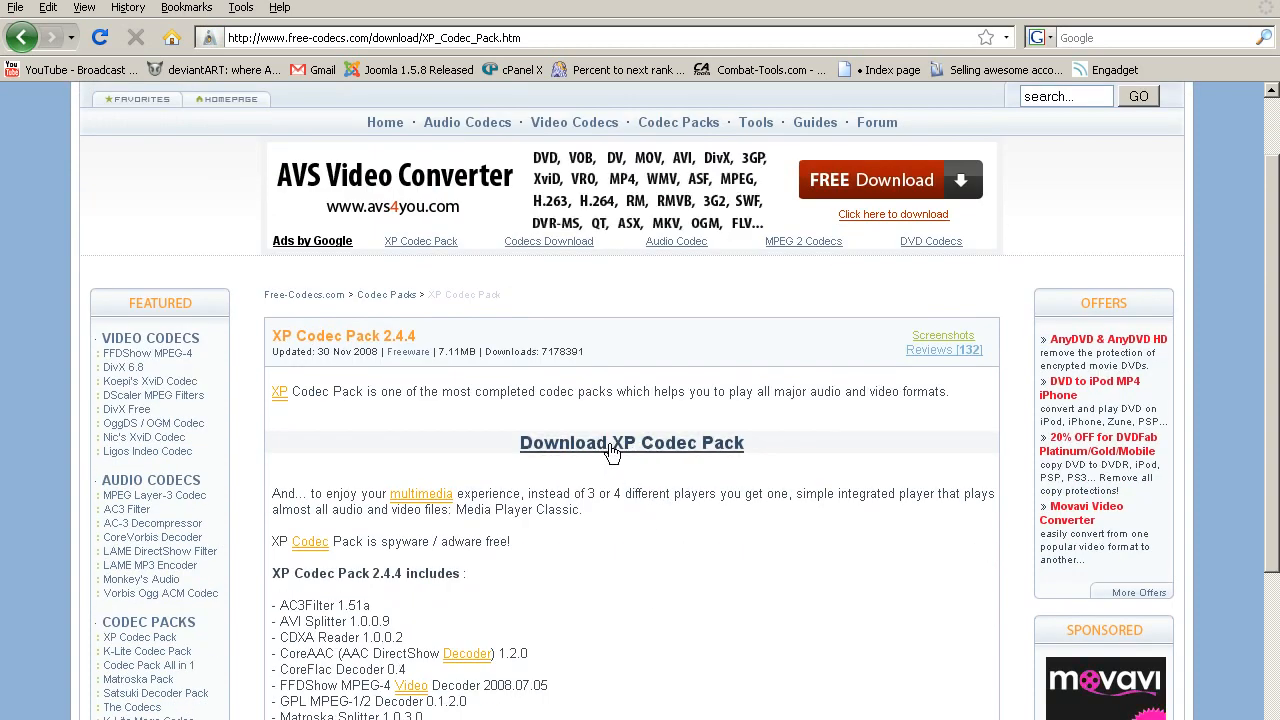
mouse_move(620, 552)
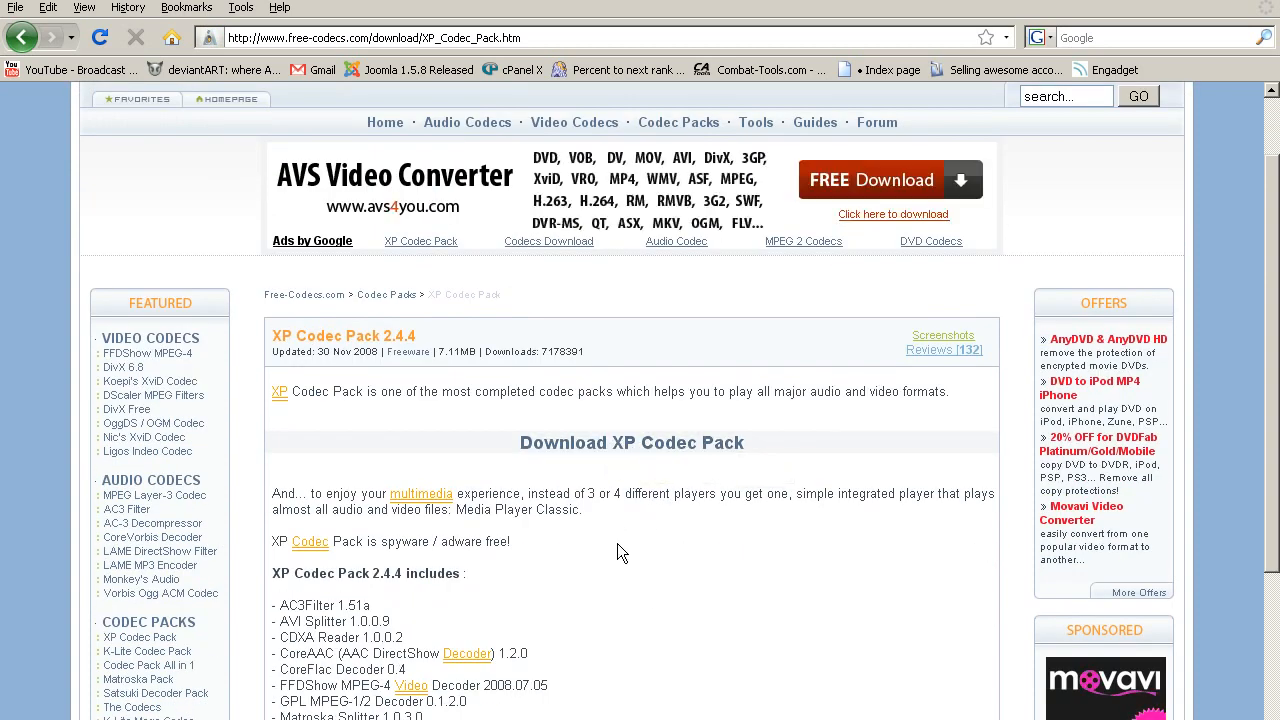
scroll(down, 3)
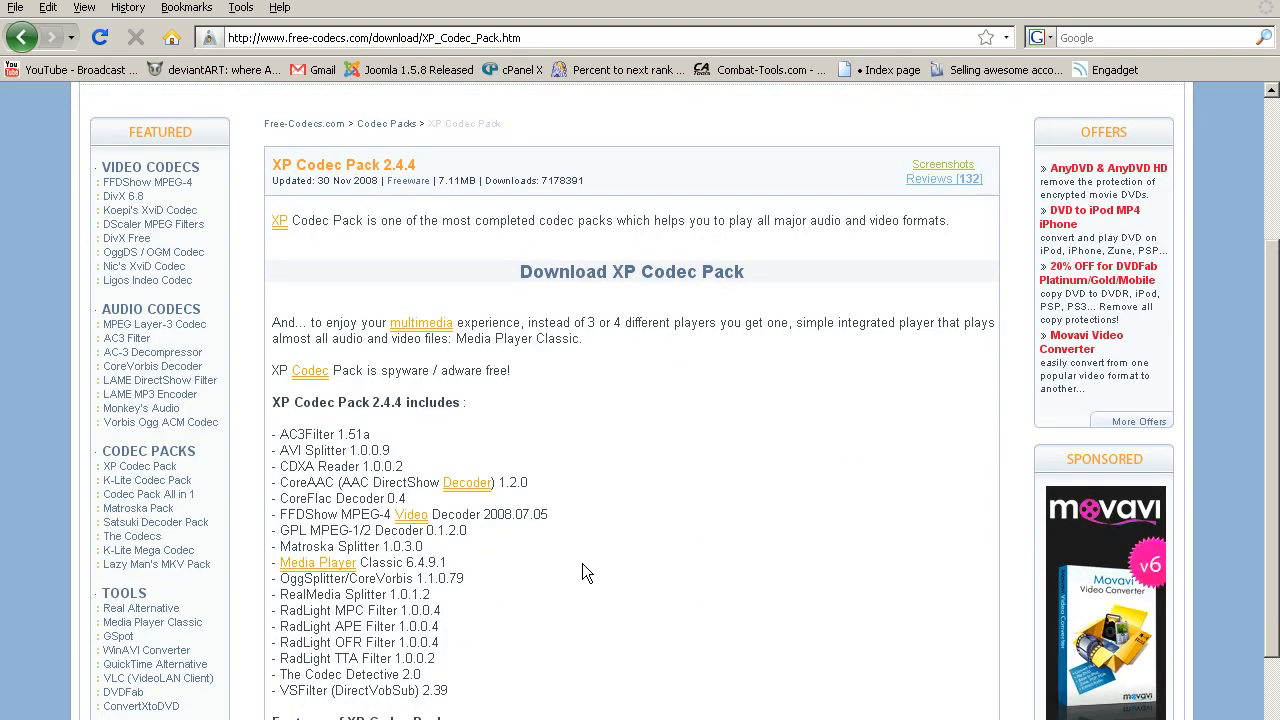
scroll(up, 3)
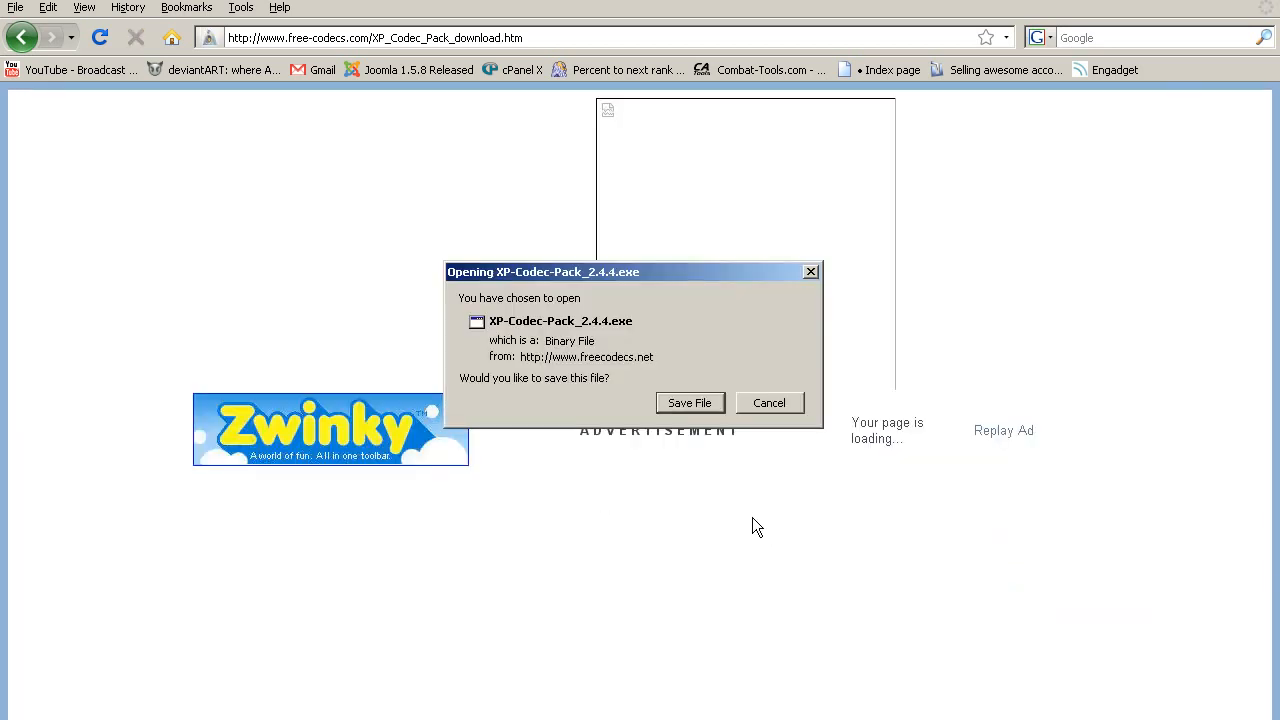
mouse_move(722, 451)
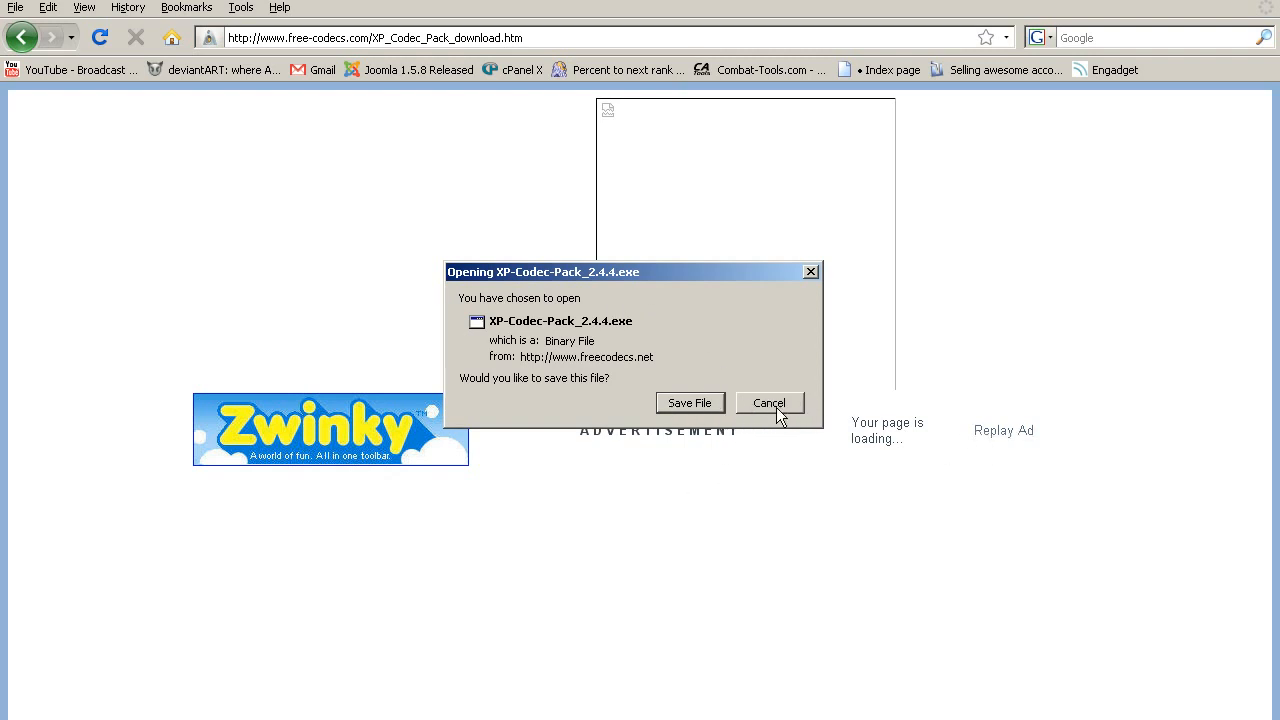
Cancel the prompt to save XP-Codec-Pack_2.4.4.exe.
click(770, 402)
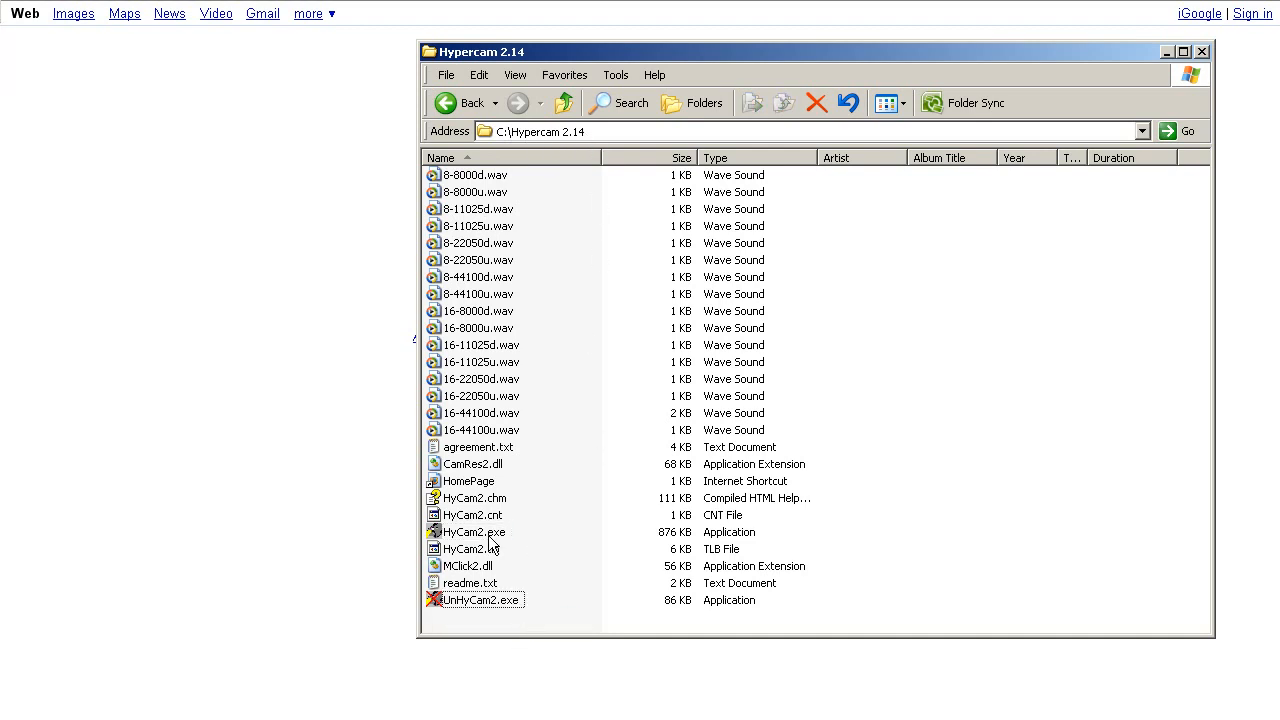
Launch HyCam2.exe from the Hypercam 2.14 folder and dismiss the F2 hot key warning.
double_click(472, 531)
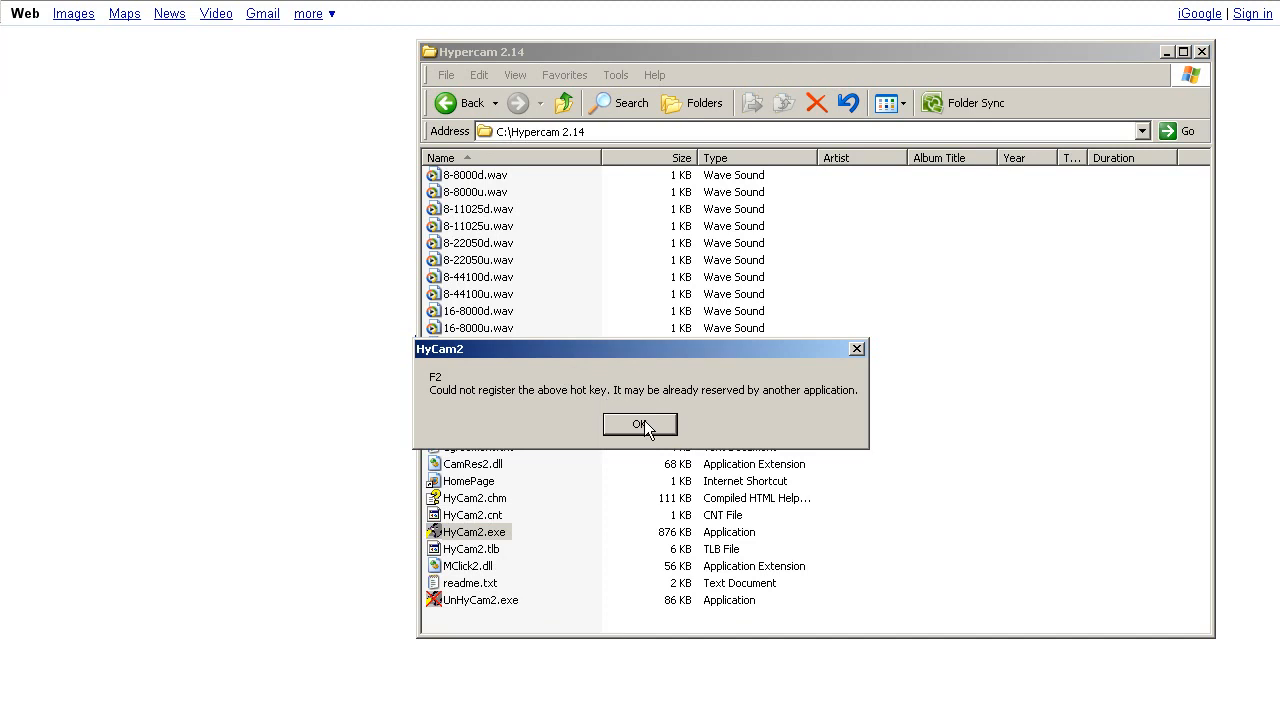
click(639, 424)
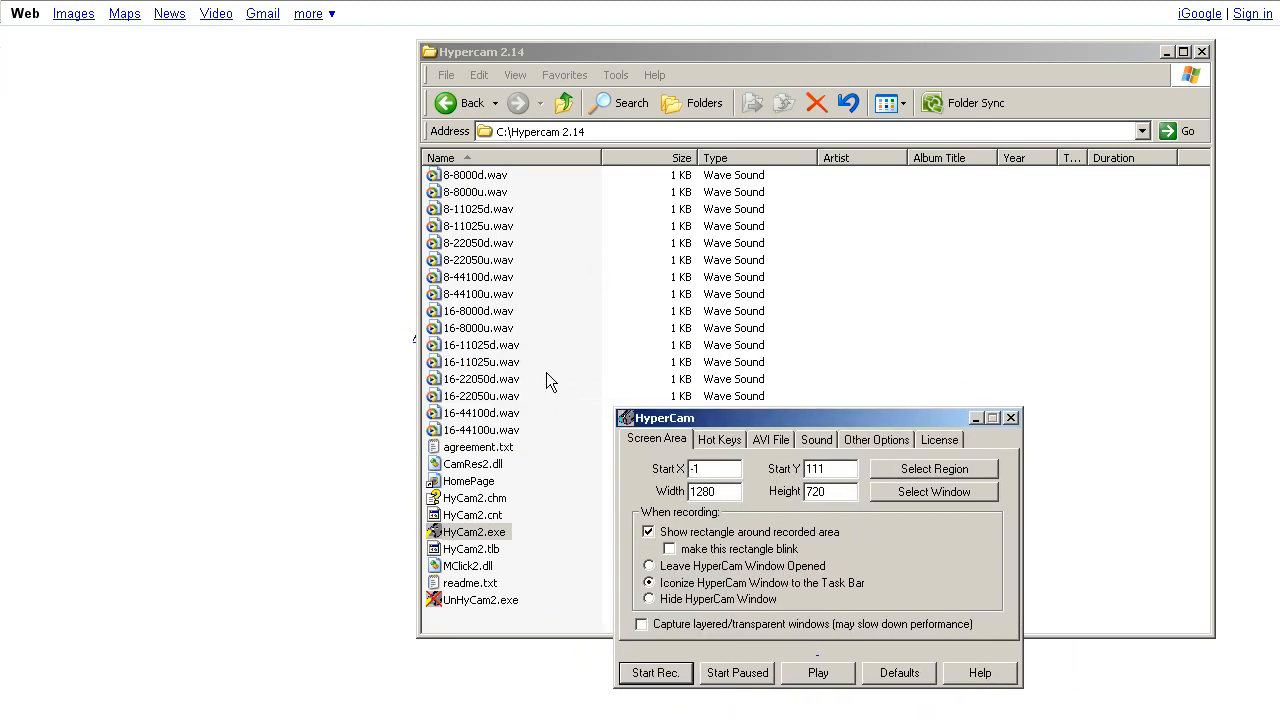
mouse_move(720, 508)
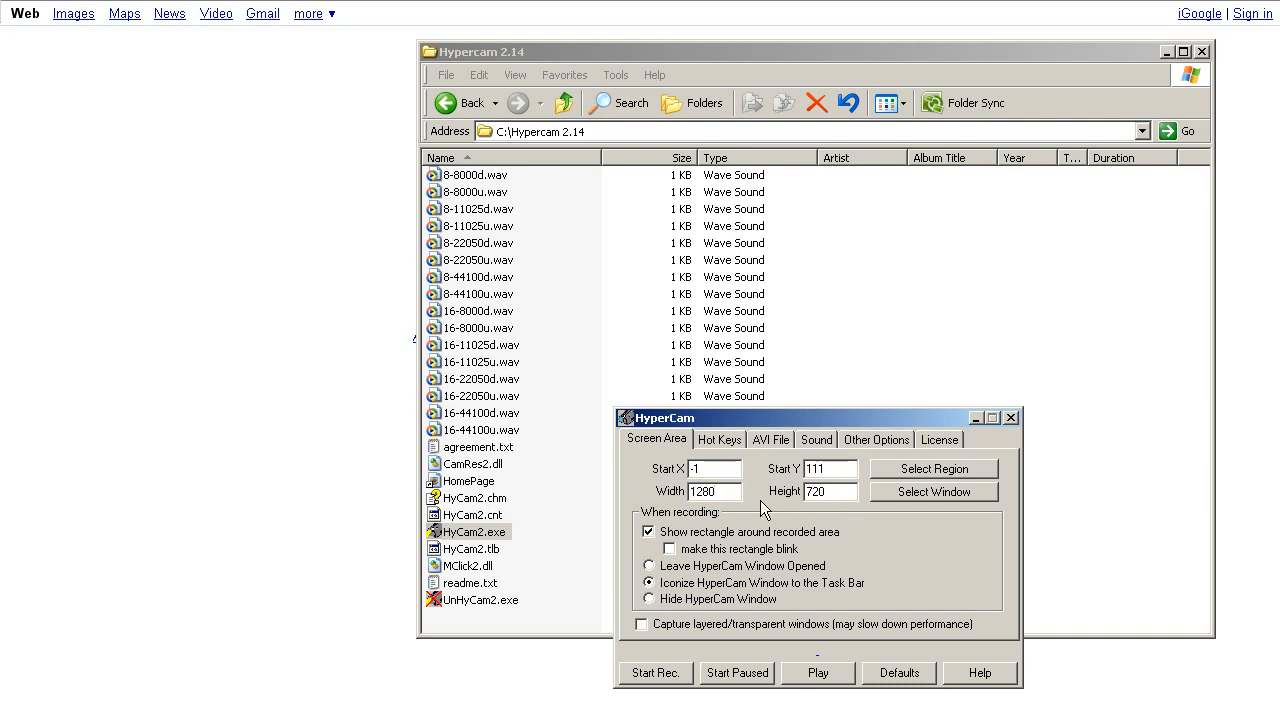
Confirm the 1280 x 720 capture size, then switch to the AVI File settings.
triple_click(830, 491)
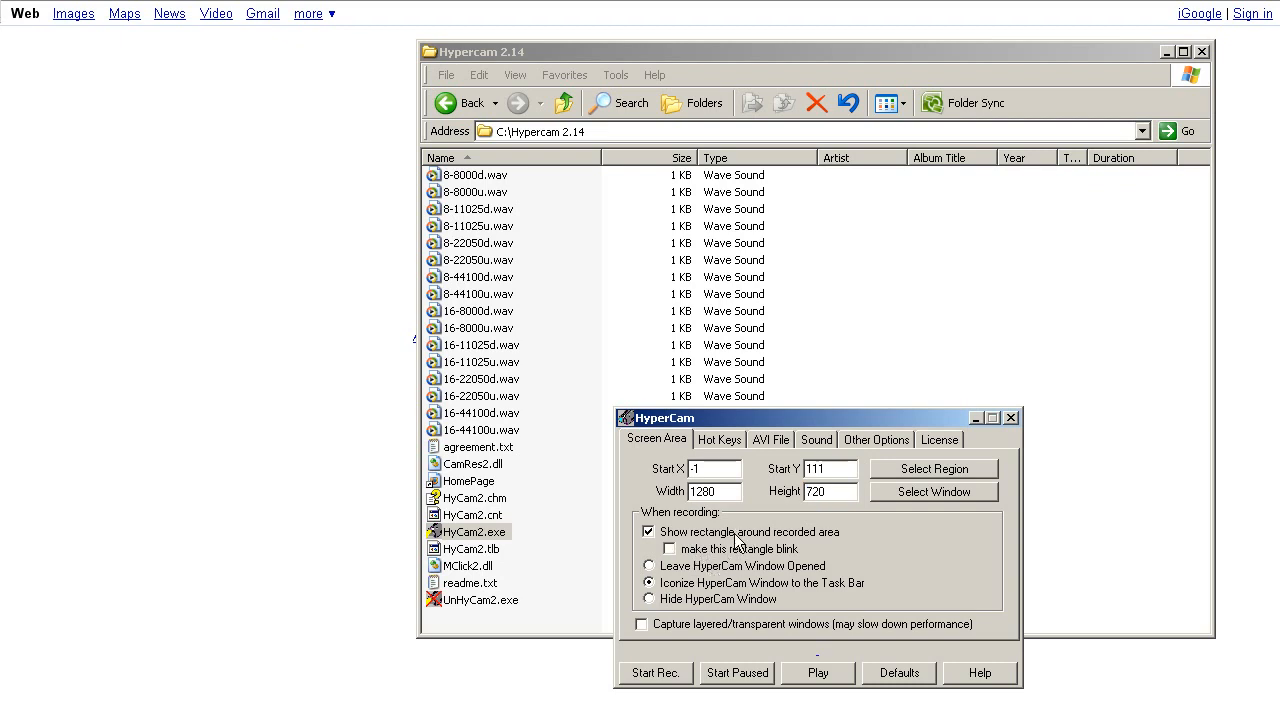
mouse_move(758, 550)
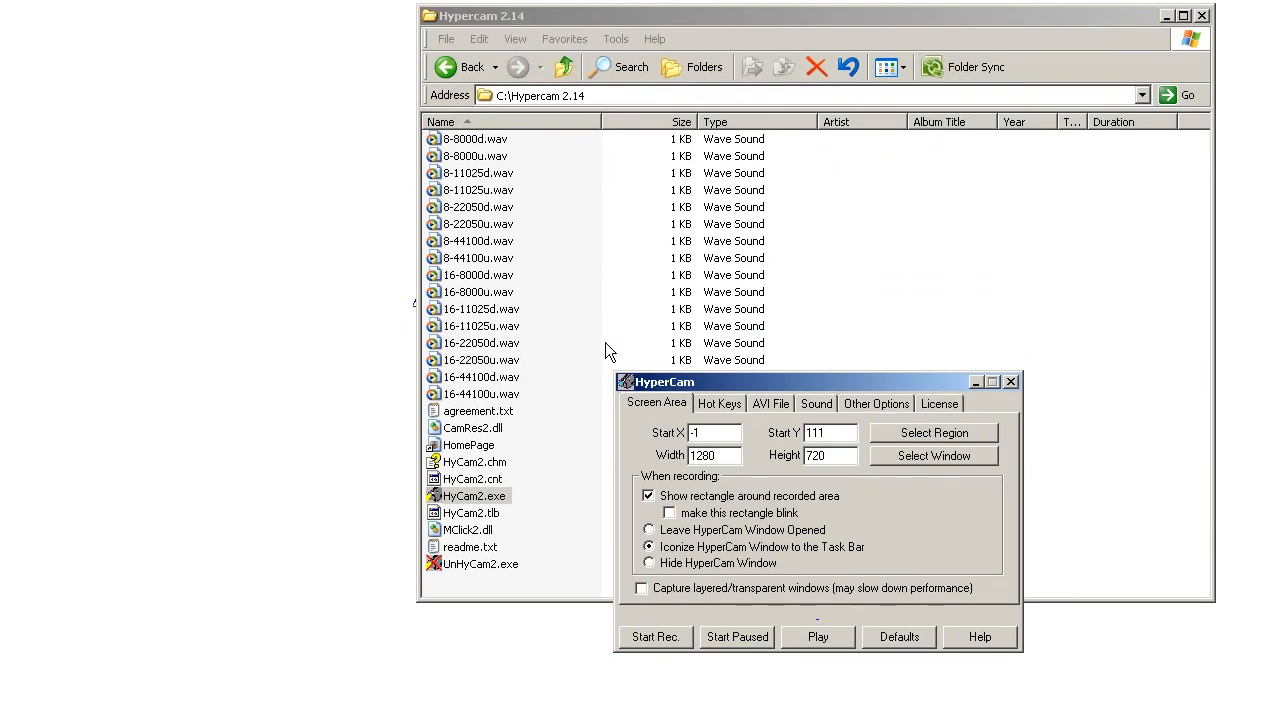
mouse_move(830, 243)
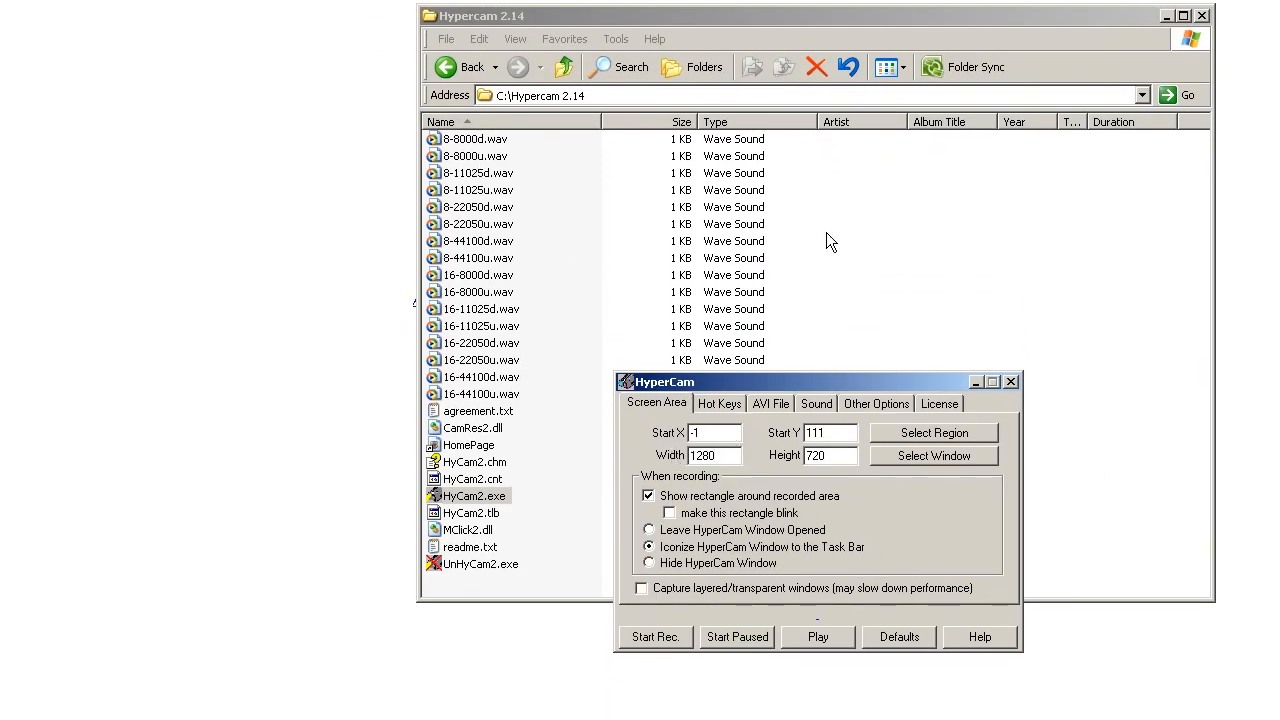
click(770, 403)
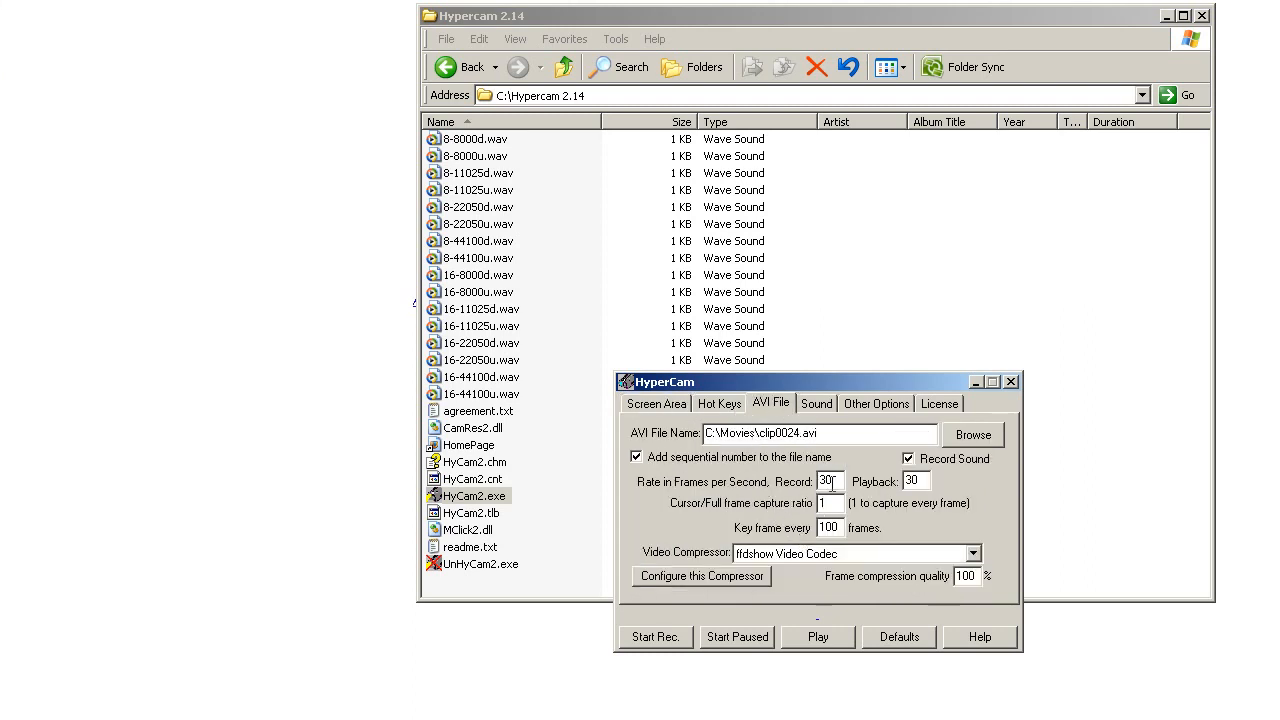
Set Record fps to 30 and choose ffdshow Video Codec, then open its configuration.
triple_click(912, 480)
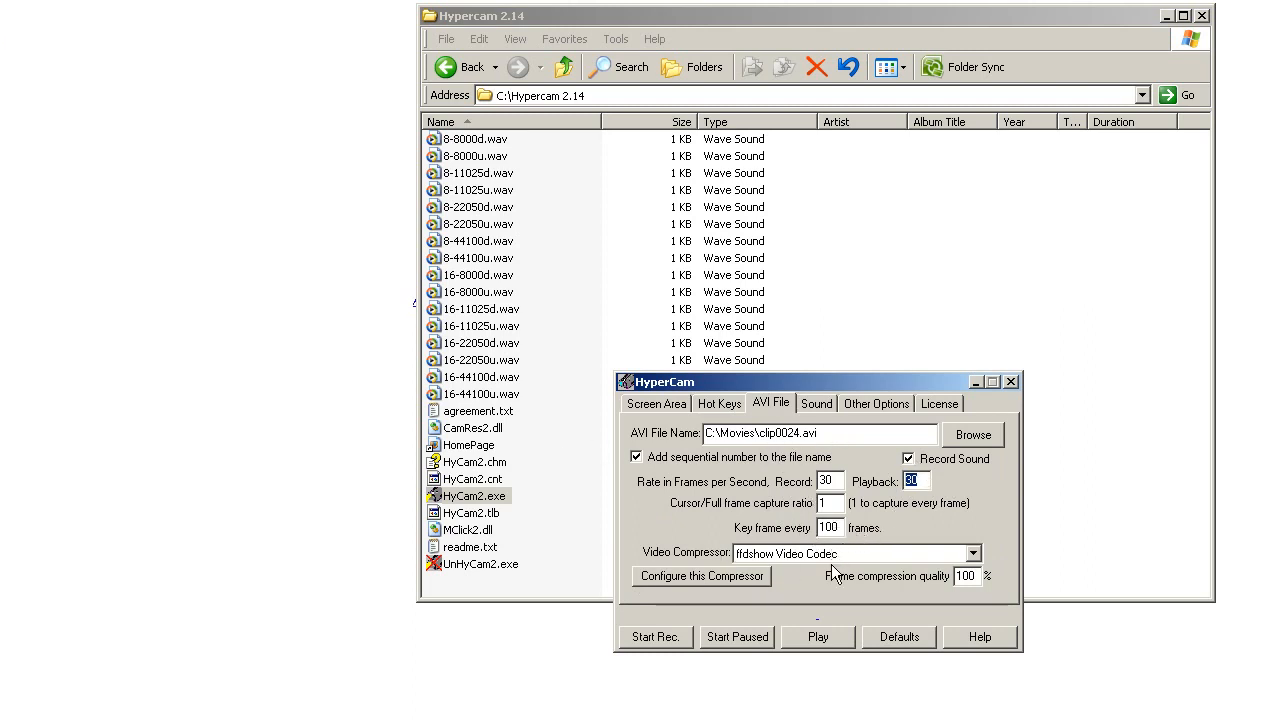
mouse_move(735, 583)
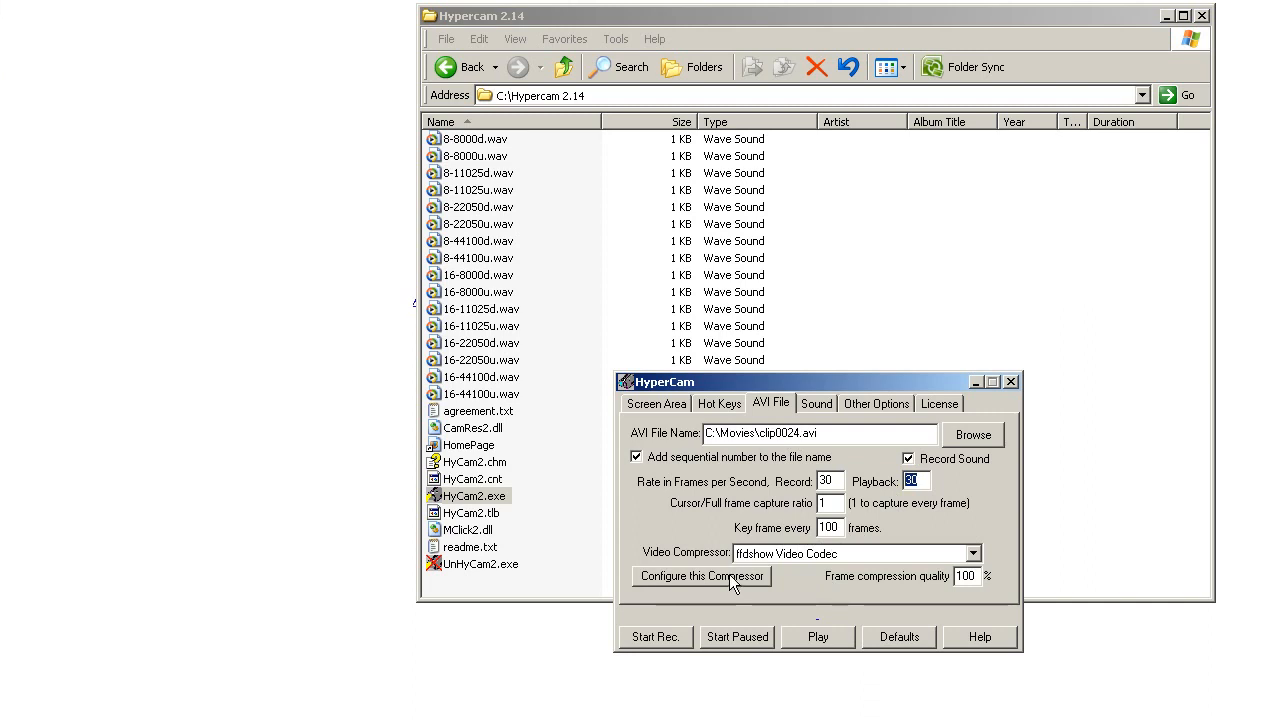
click(970, 553)
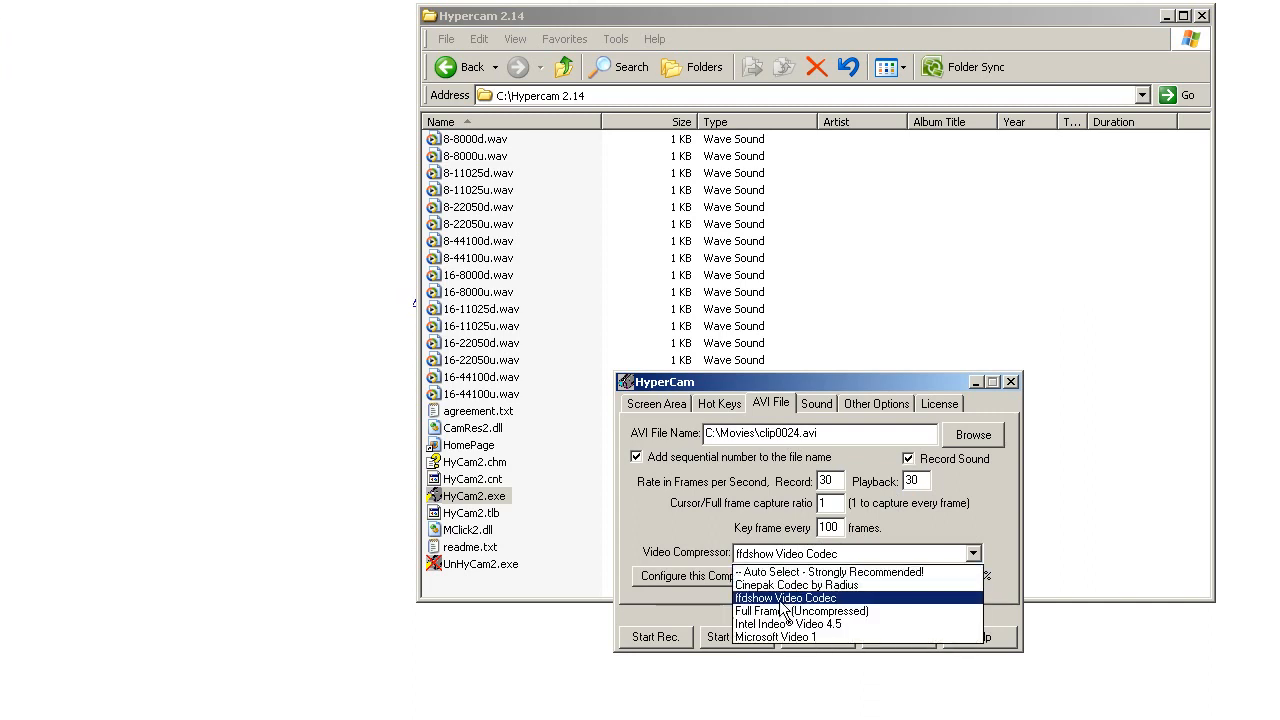
click(785, 597)
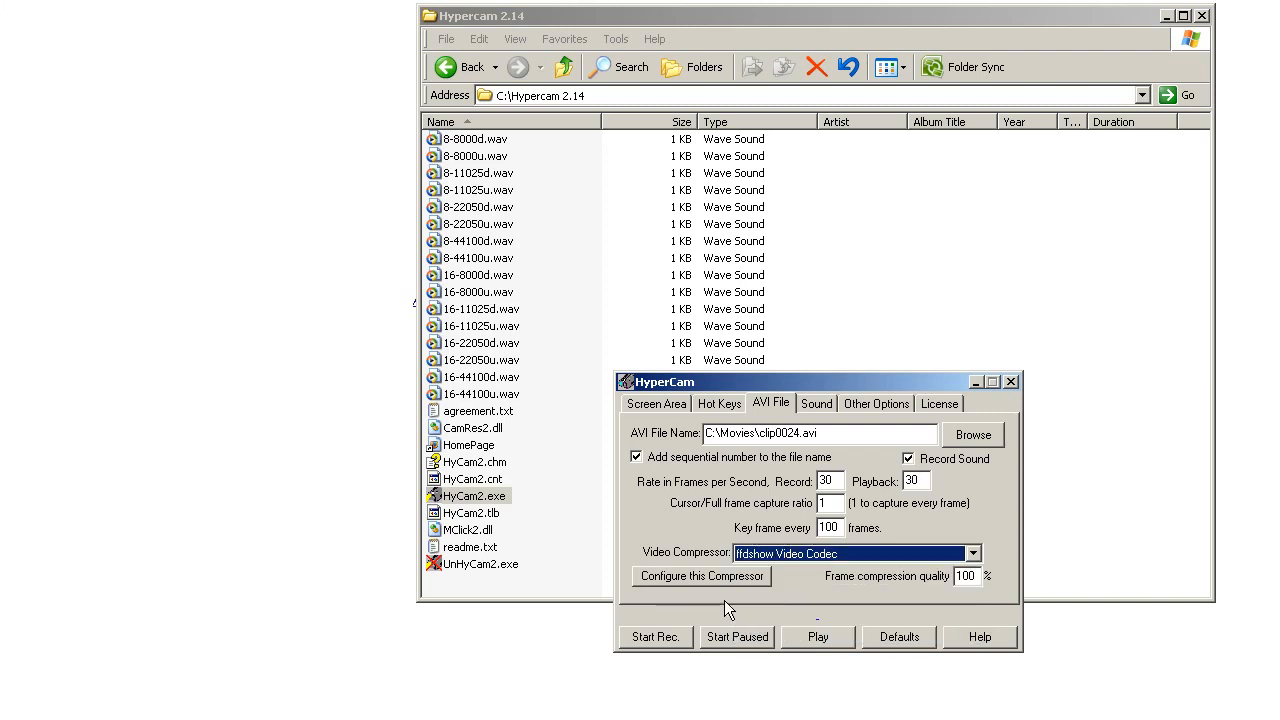
triple_click(964, 575)
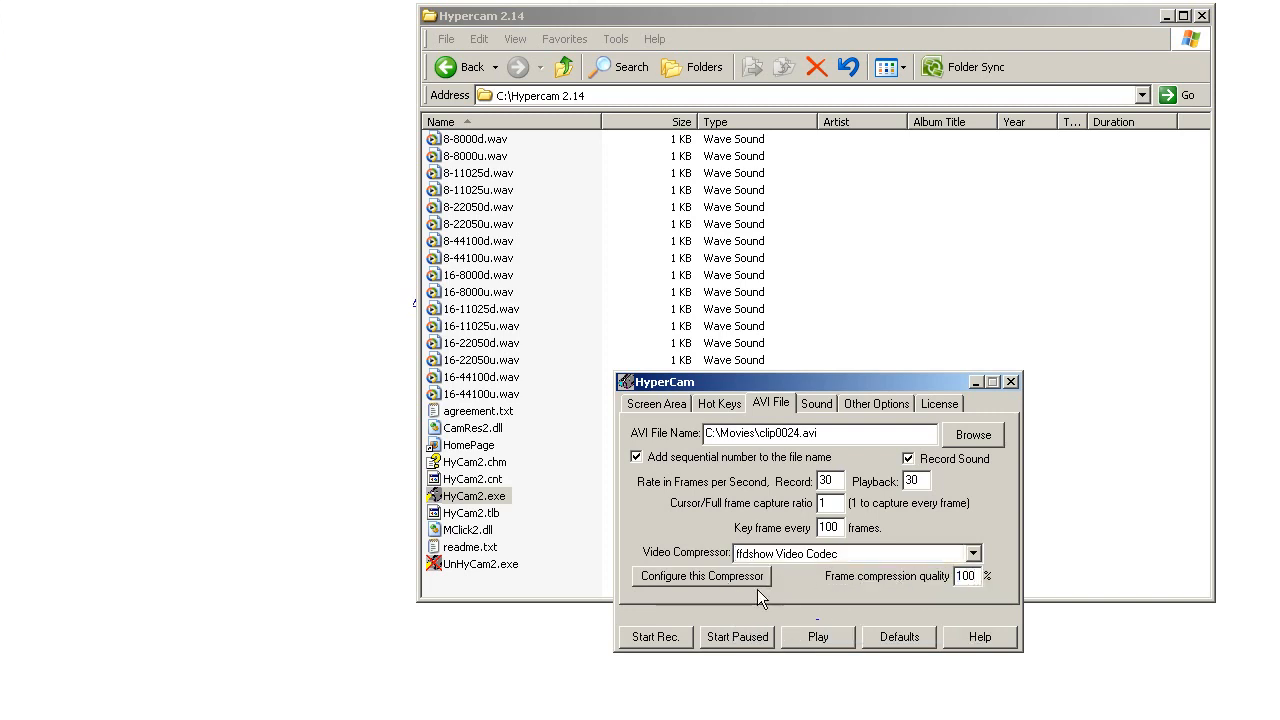
click(700, 575)
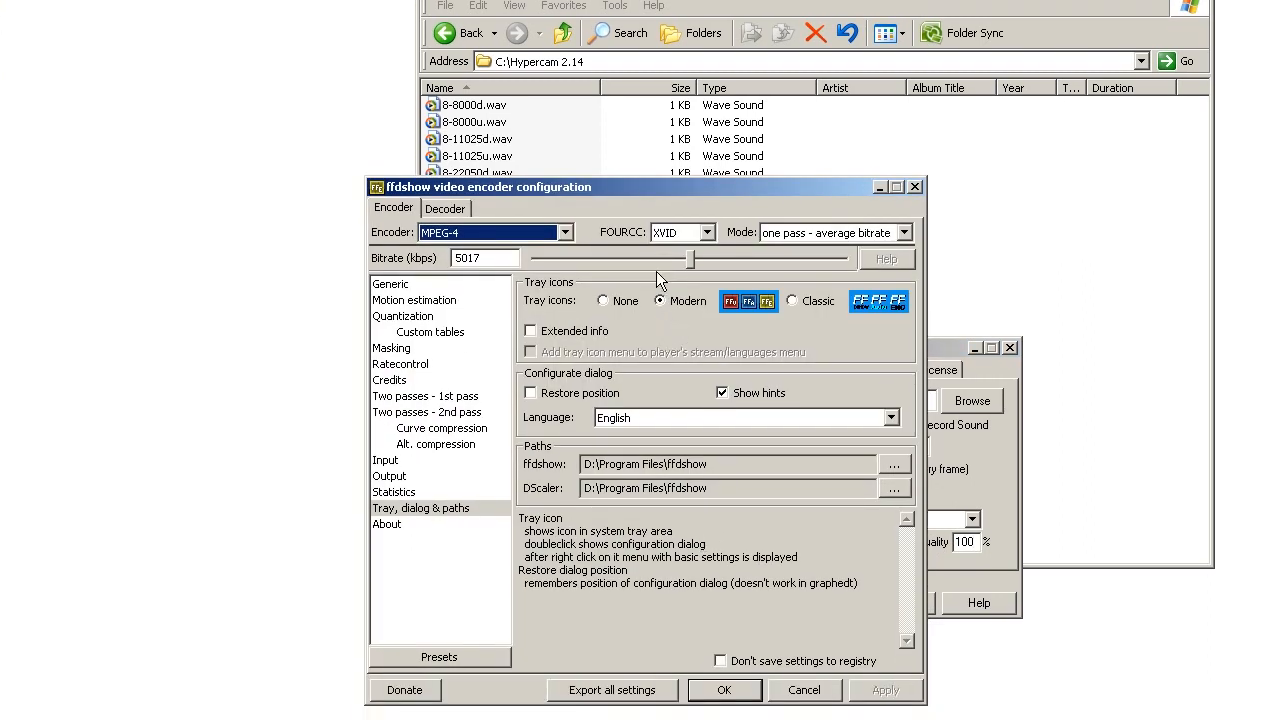
Set the ffdshow encoder to MPEG-4, one-pass average bitrate at 5146 kbps, and accept.
click(564, 232)
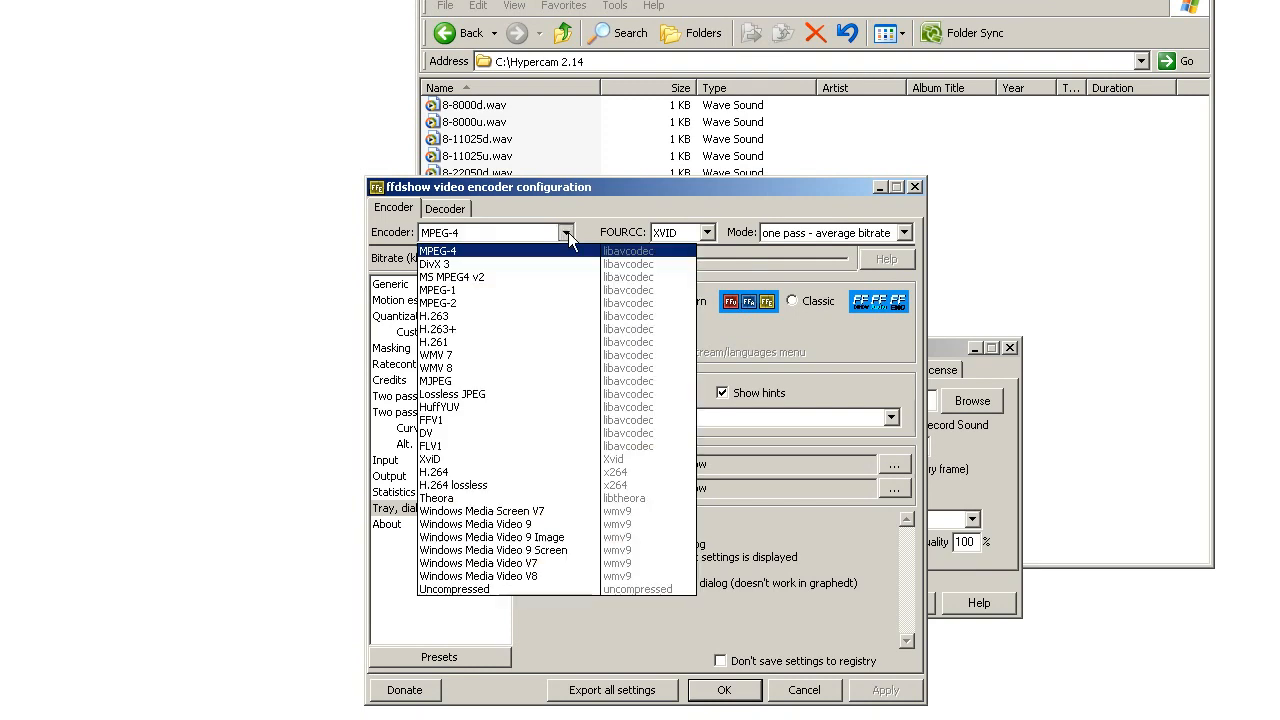
mouse_move(452, 261)
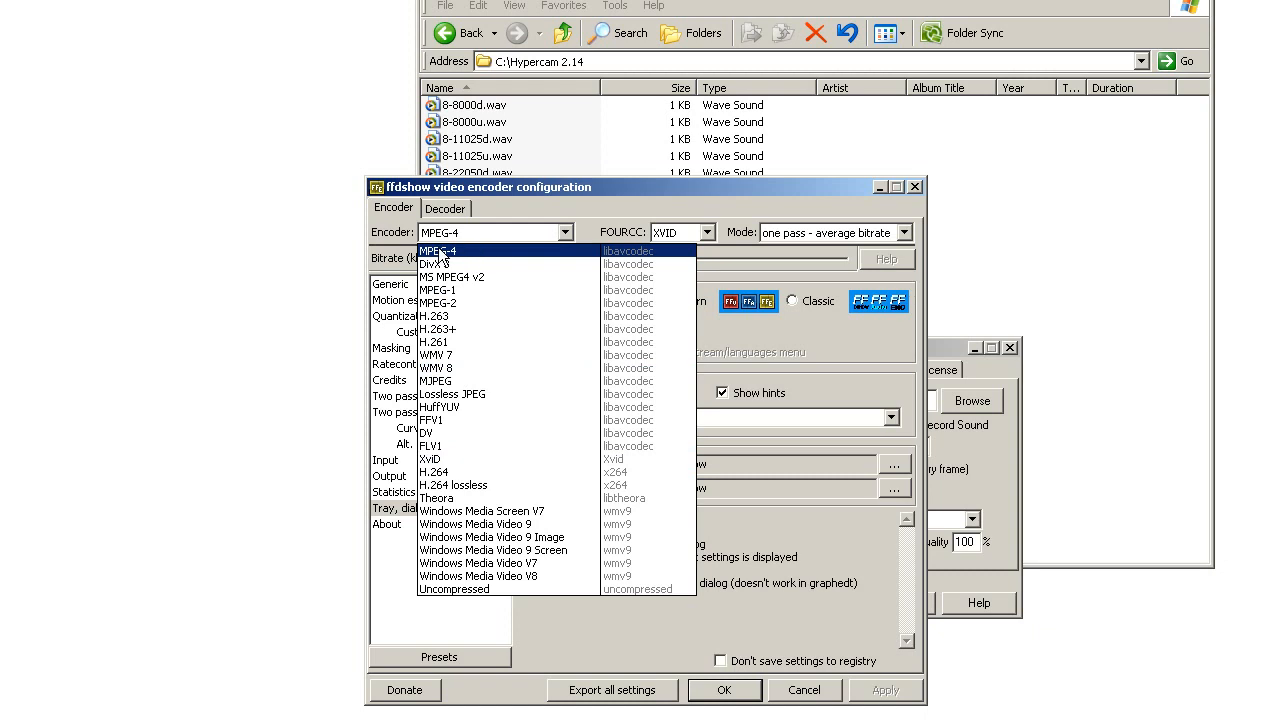
click(438, 251)
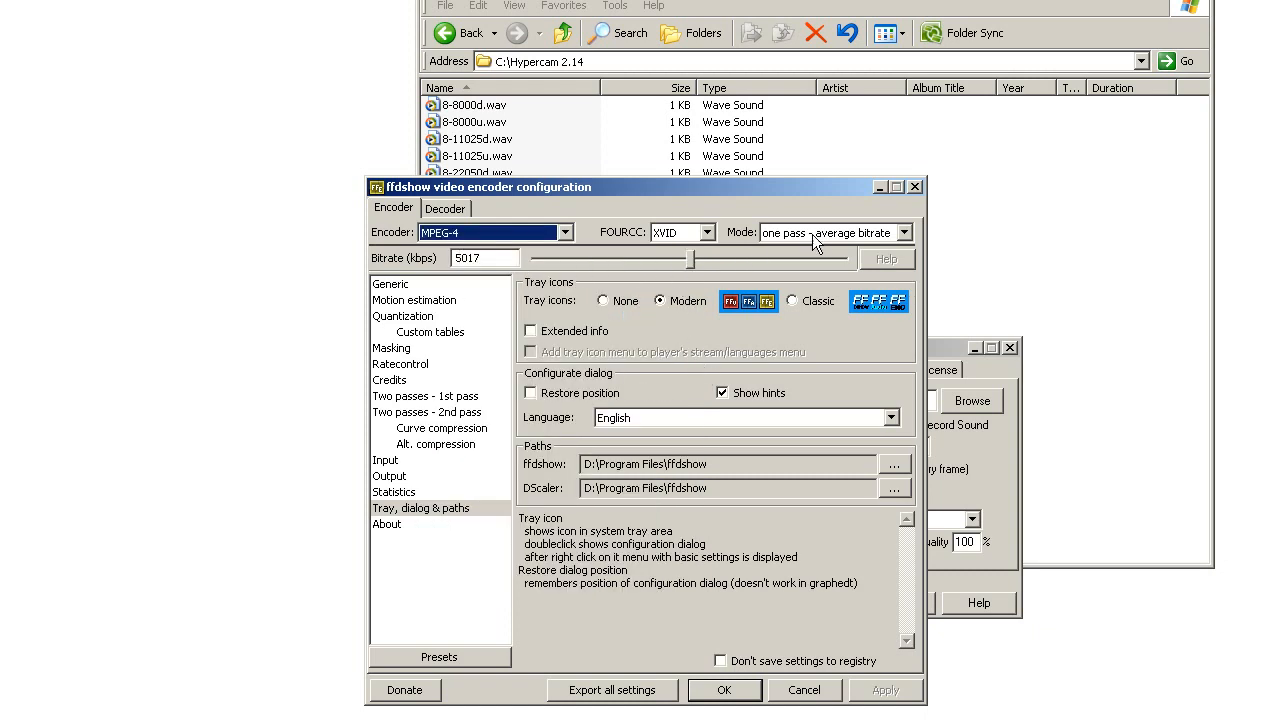
mouse_move(695, 270)
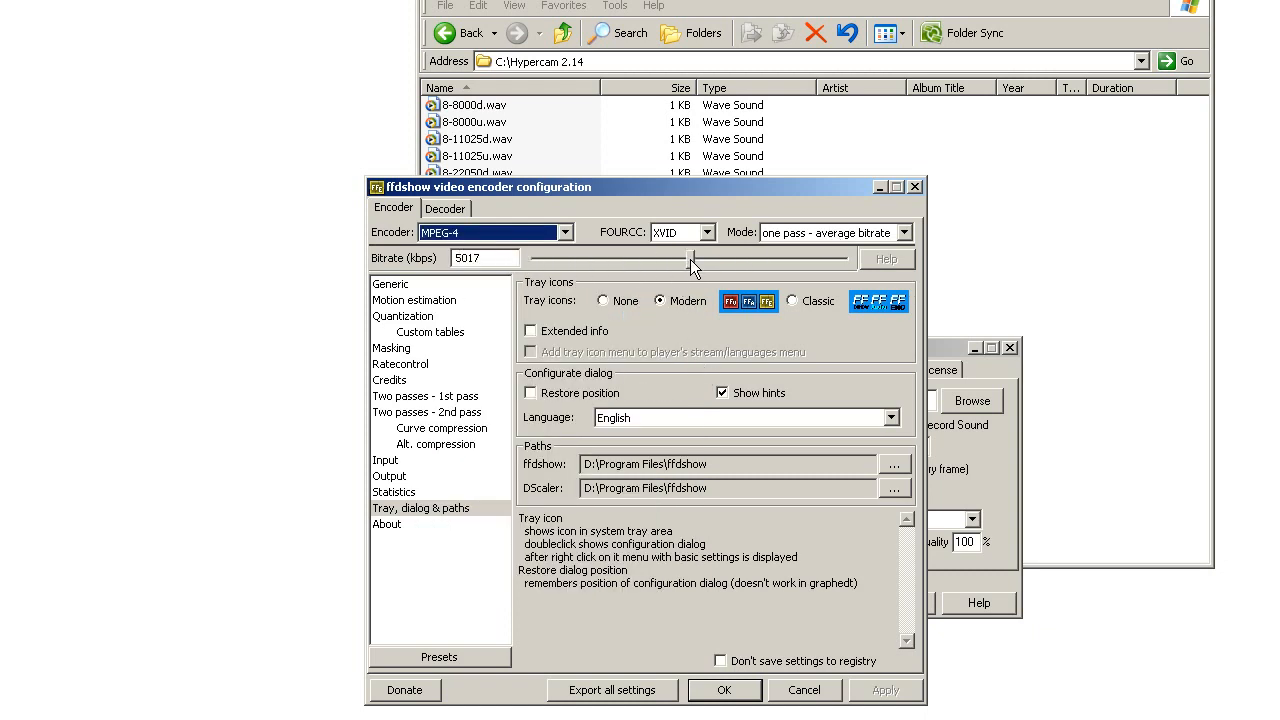
drag(693, 260, 760, 260)
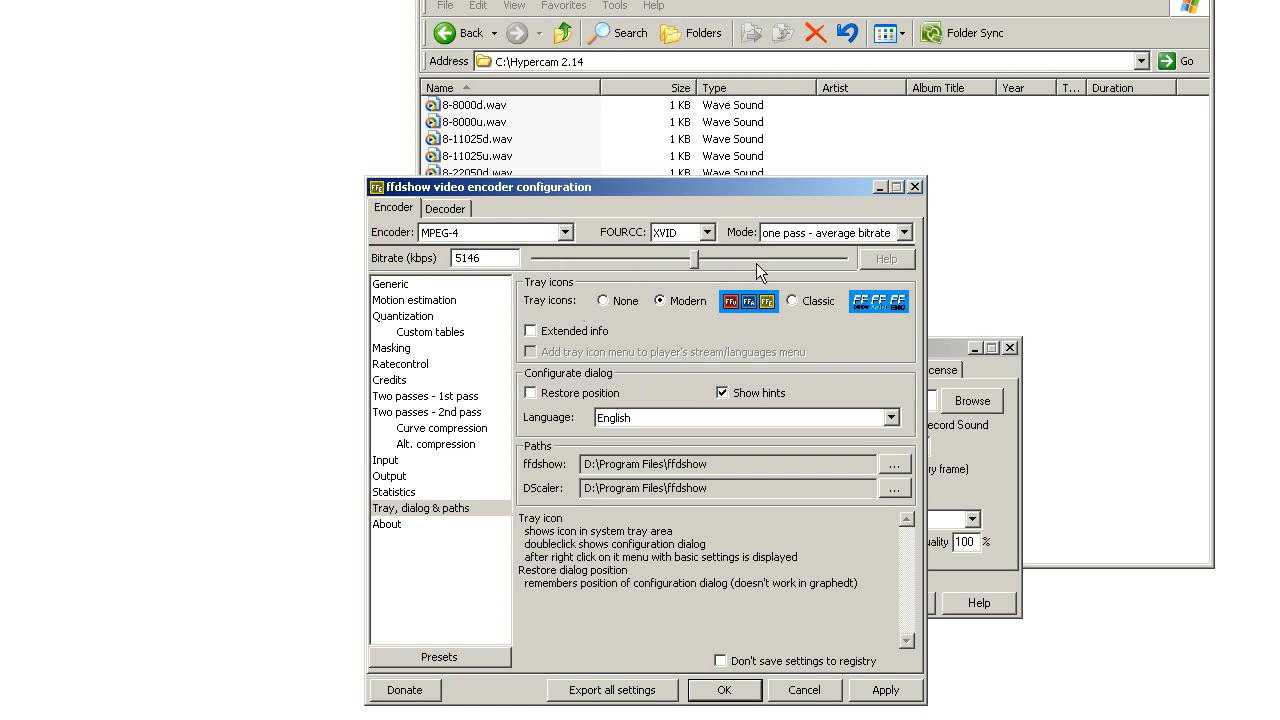
mouse_move(620, 313)
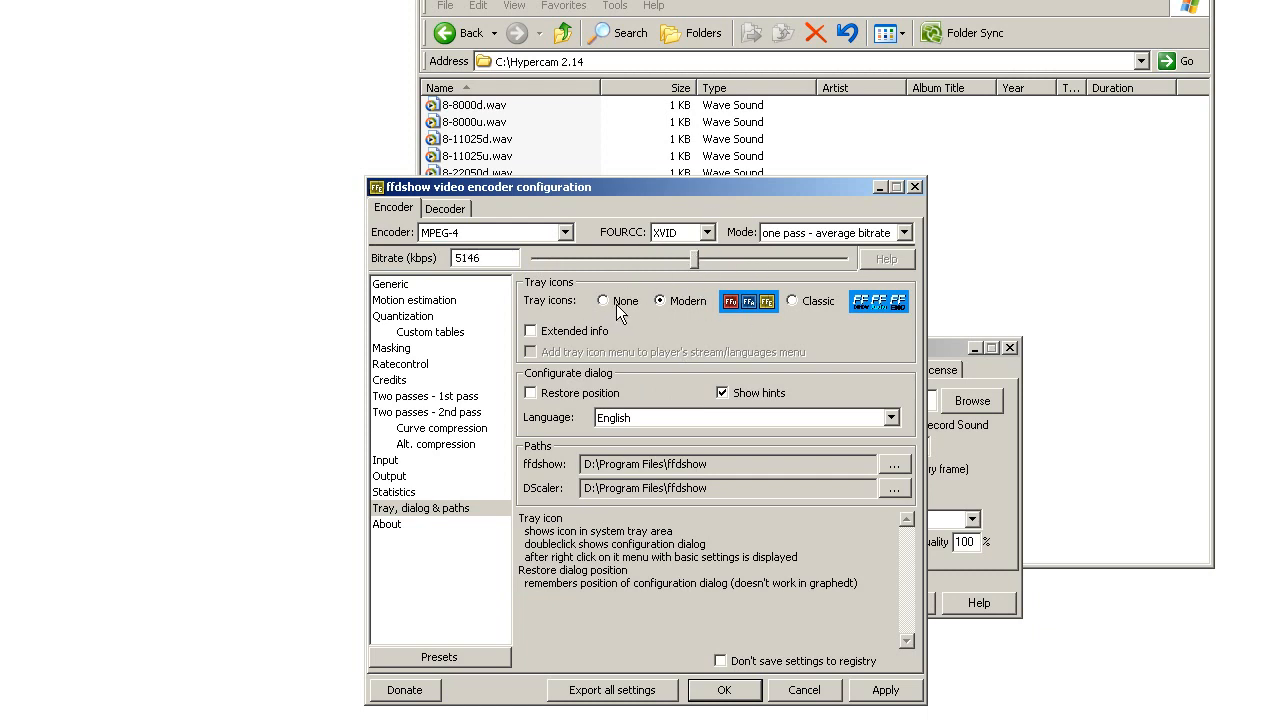
click(910, 232)
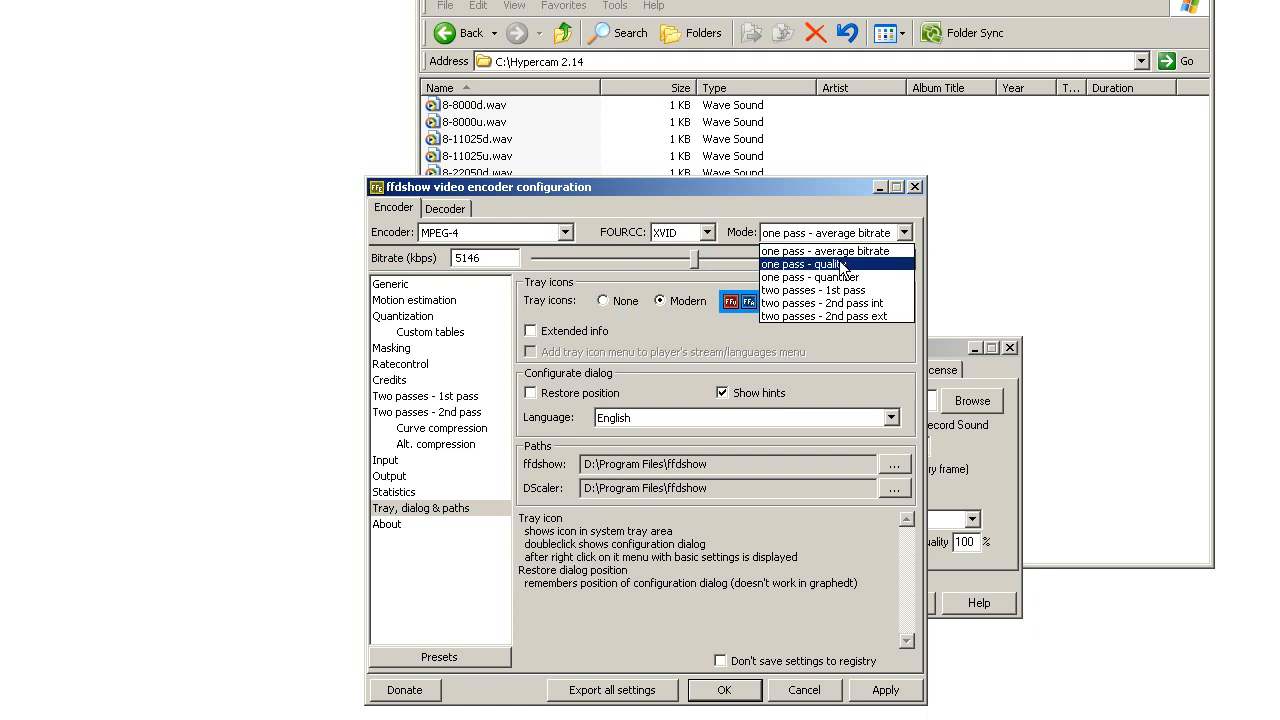
click(810, 277)
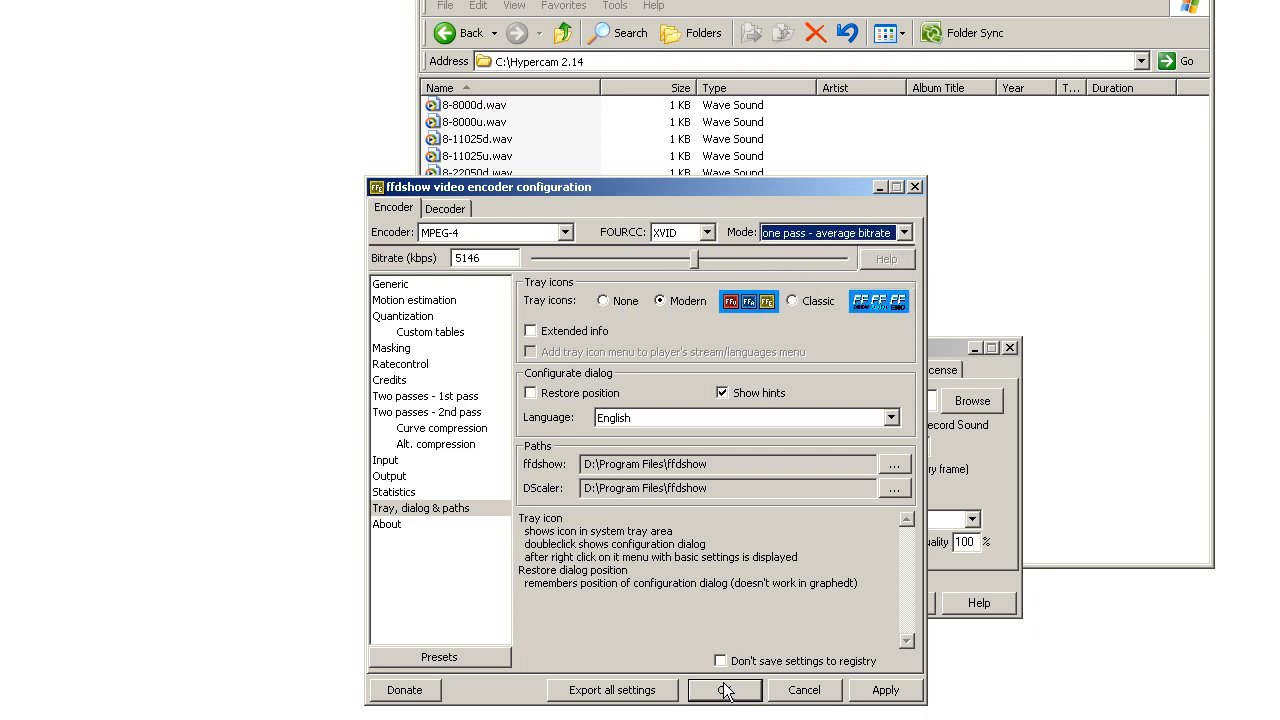
click(724, 690)
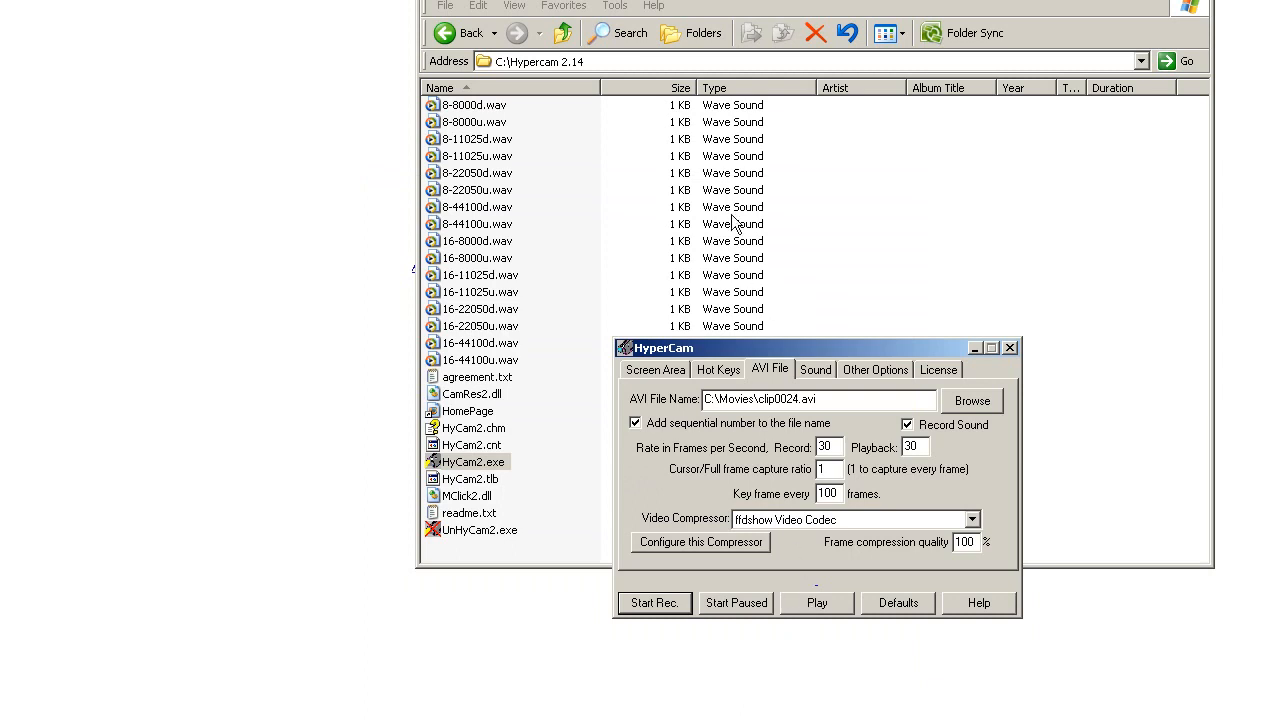
mouse_move(712, 372)
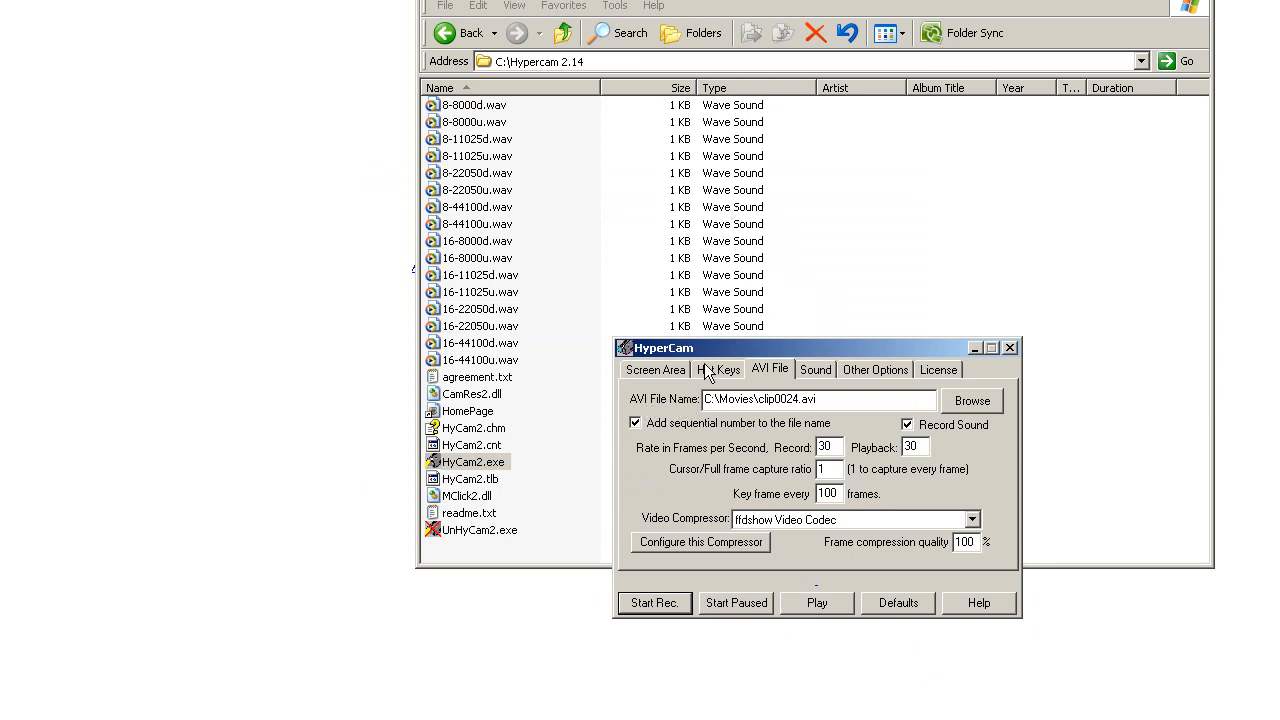
mouse_move(725, 372)
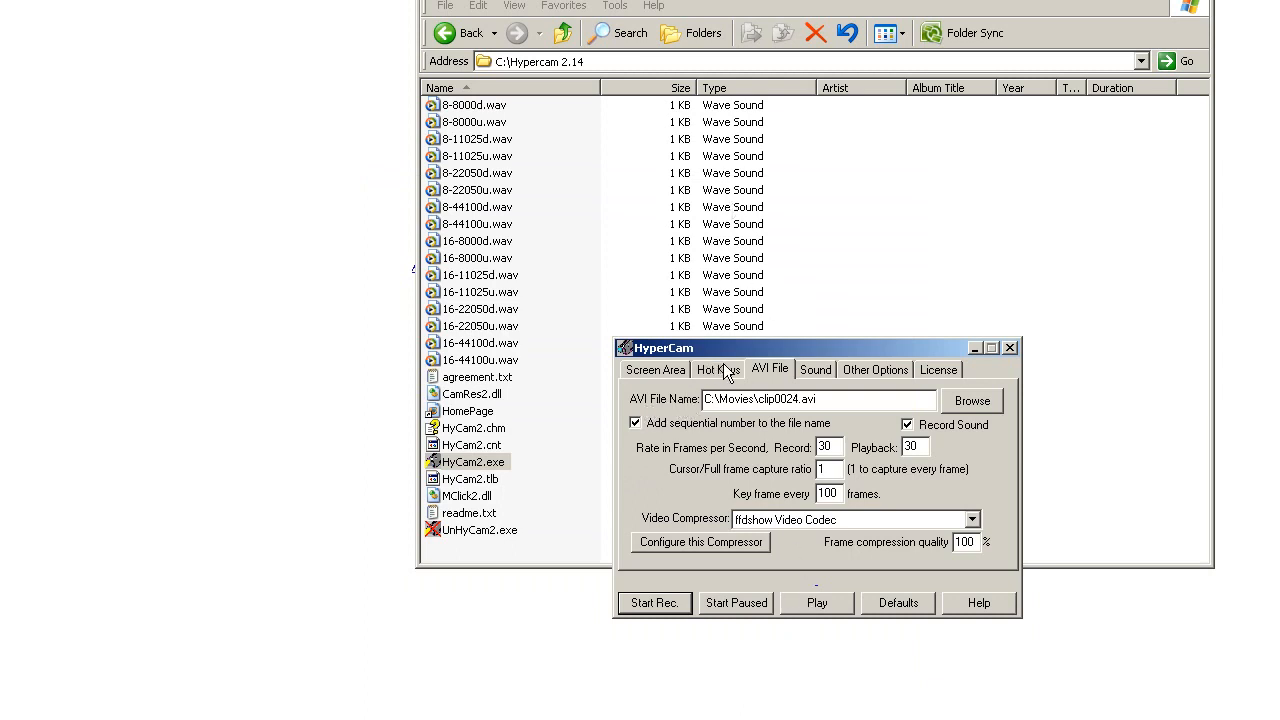
mouse_move(710, 375)
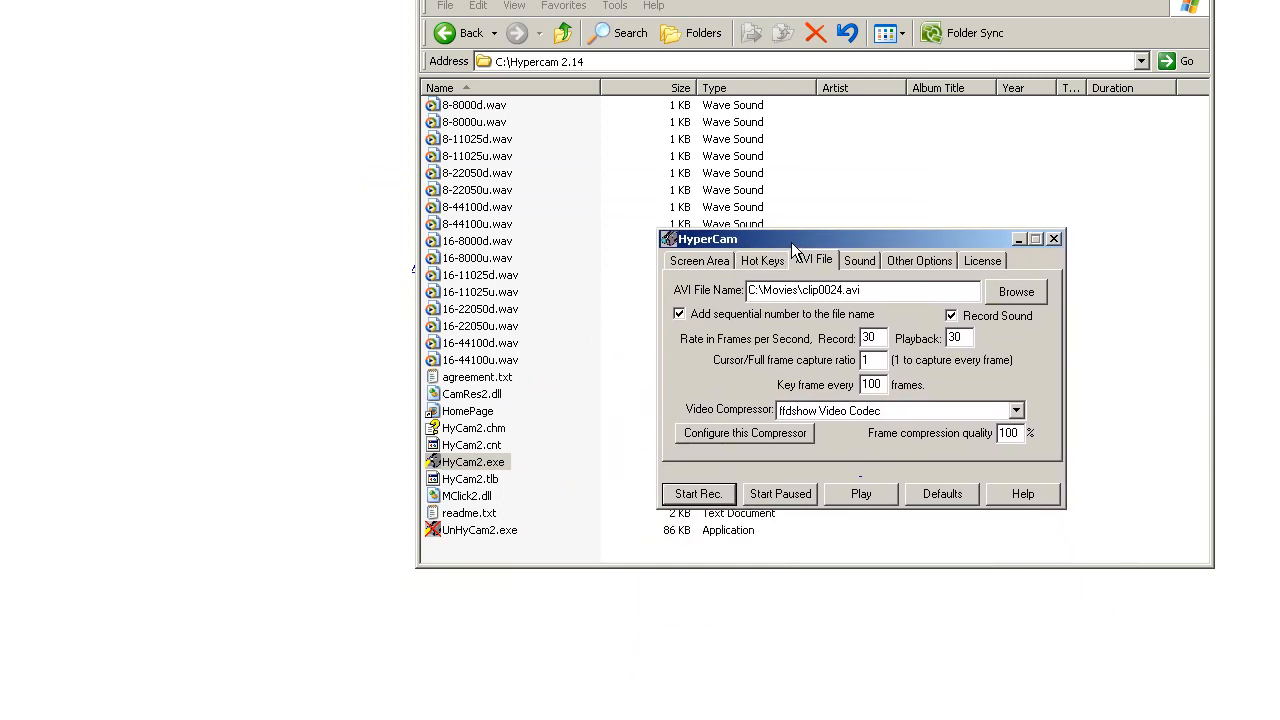
mouse_move(628, 345)
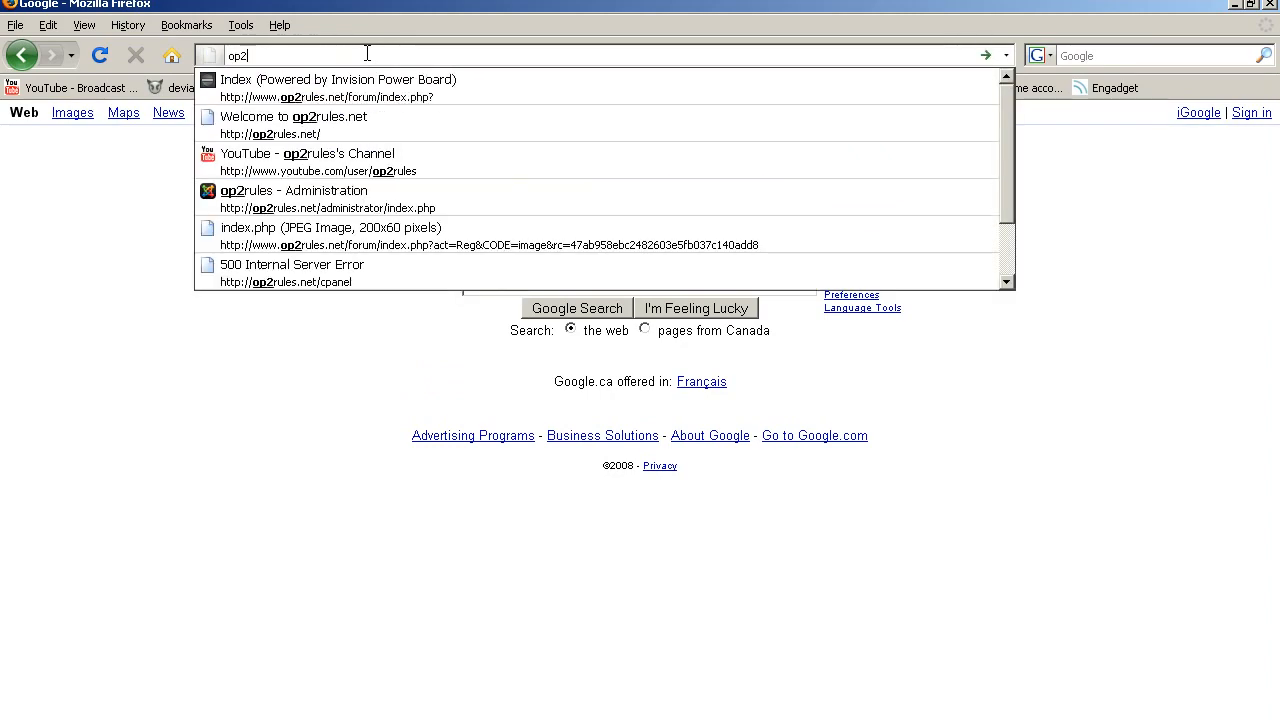
Open op2rules.net from the address bar suggestions and browse its forum page.
click(293, 124)
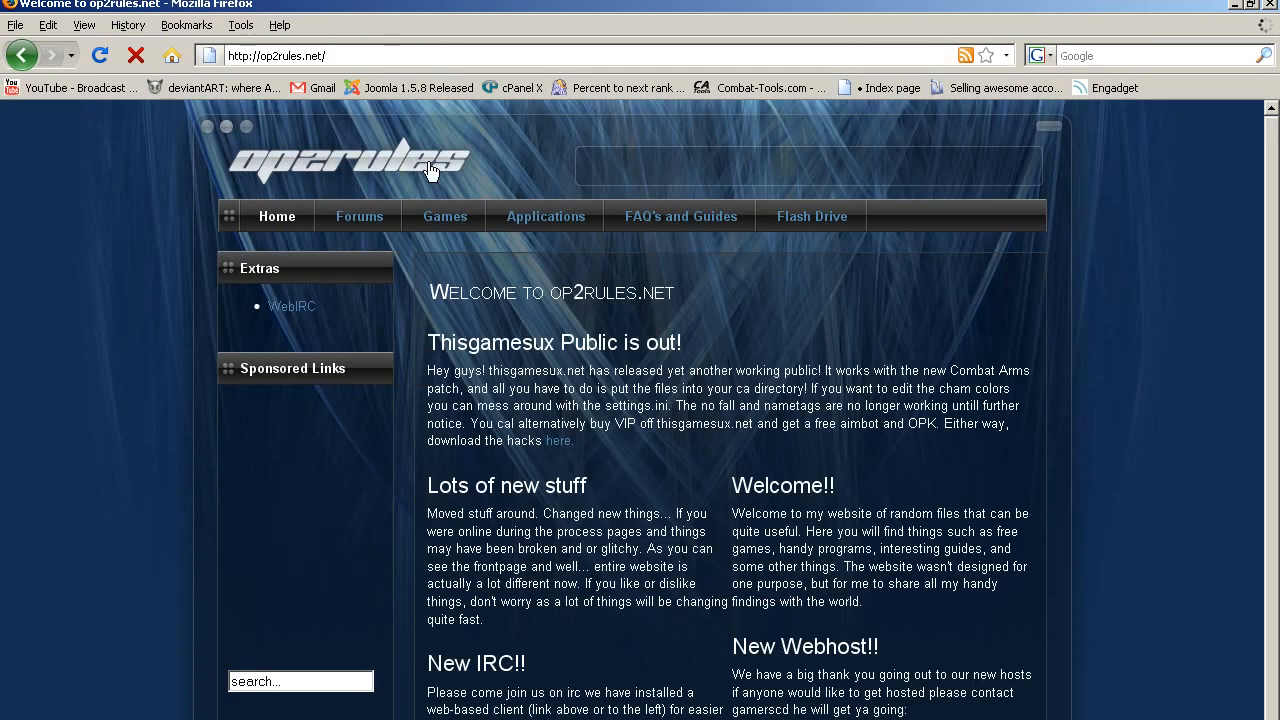
click(359, 216)
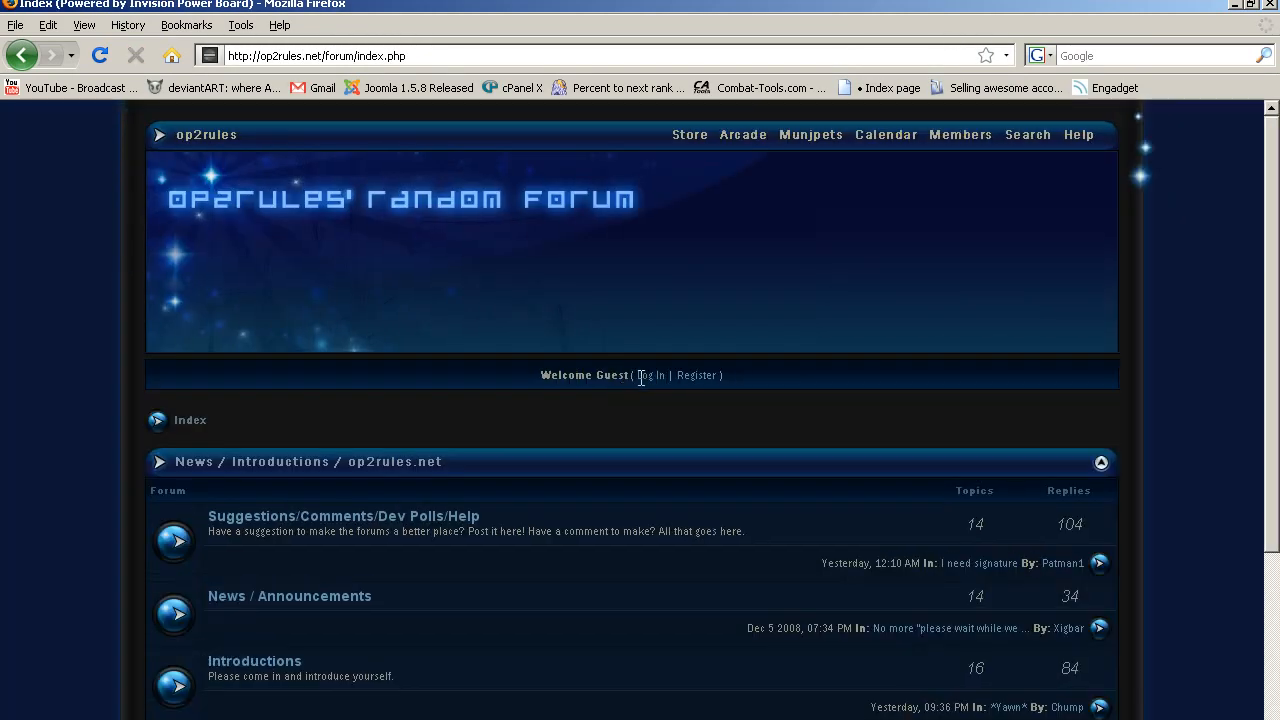
scroll(down, 3)
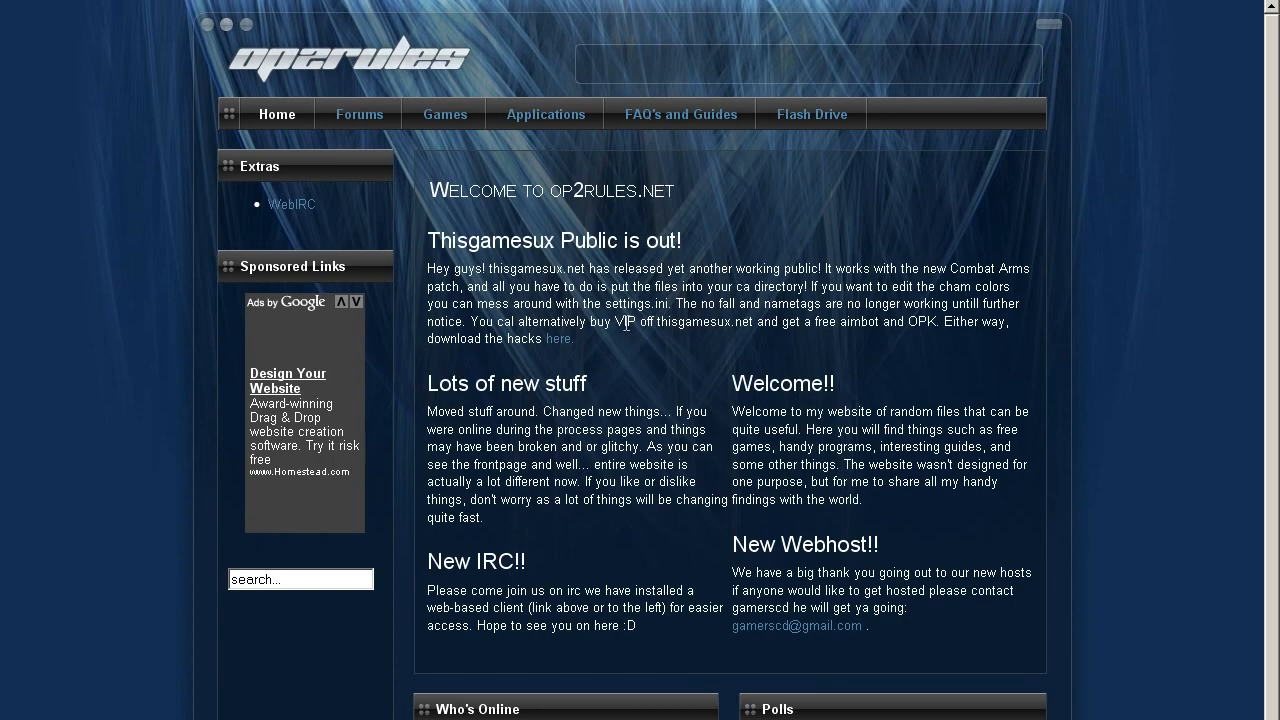
mouse_move(613, 328)
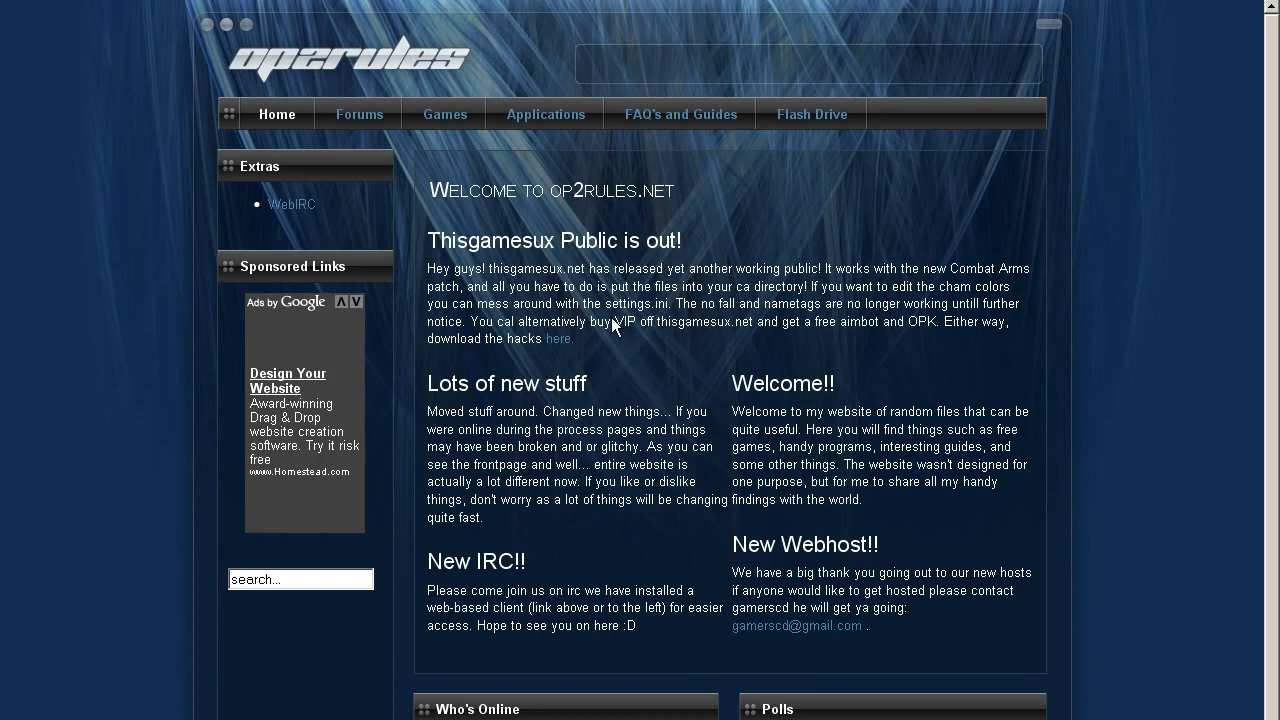